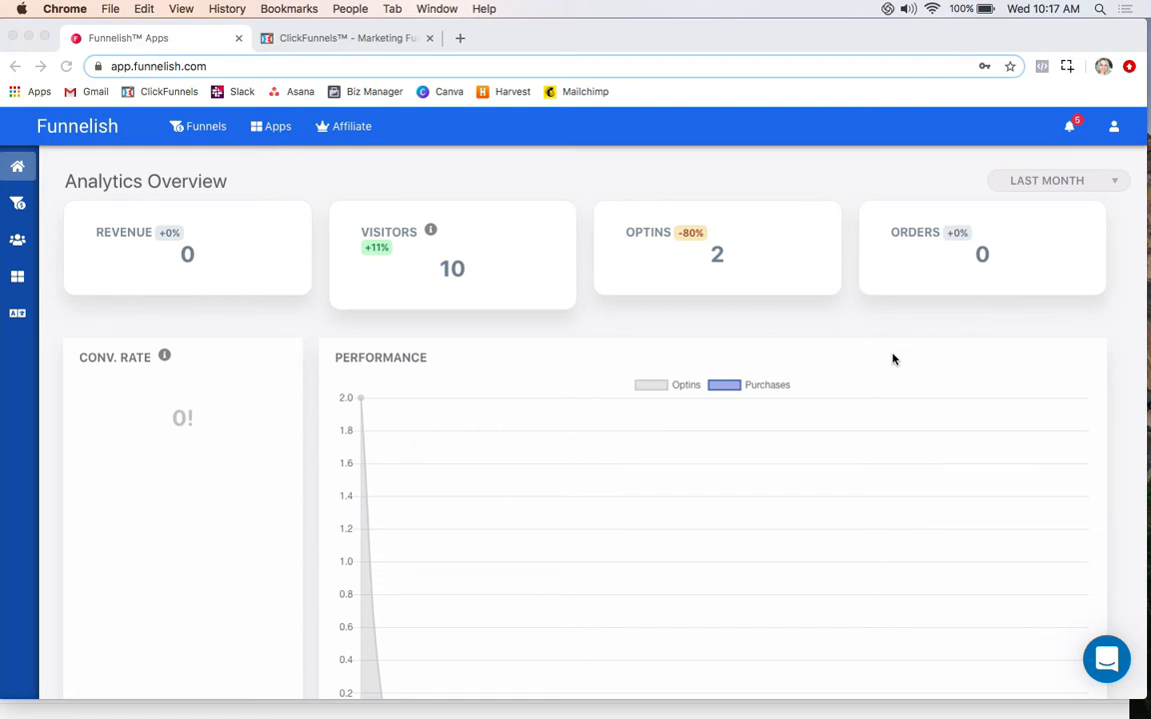
pyautogui.moveTo(455, 344)
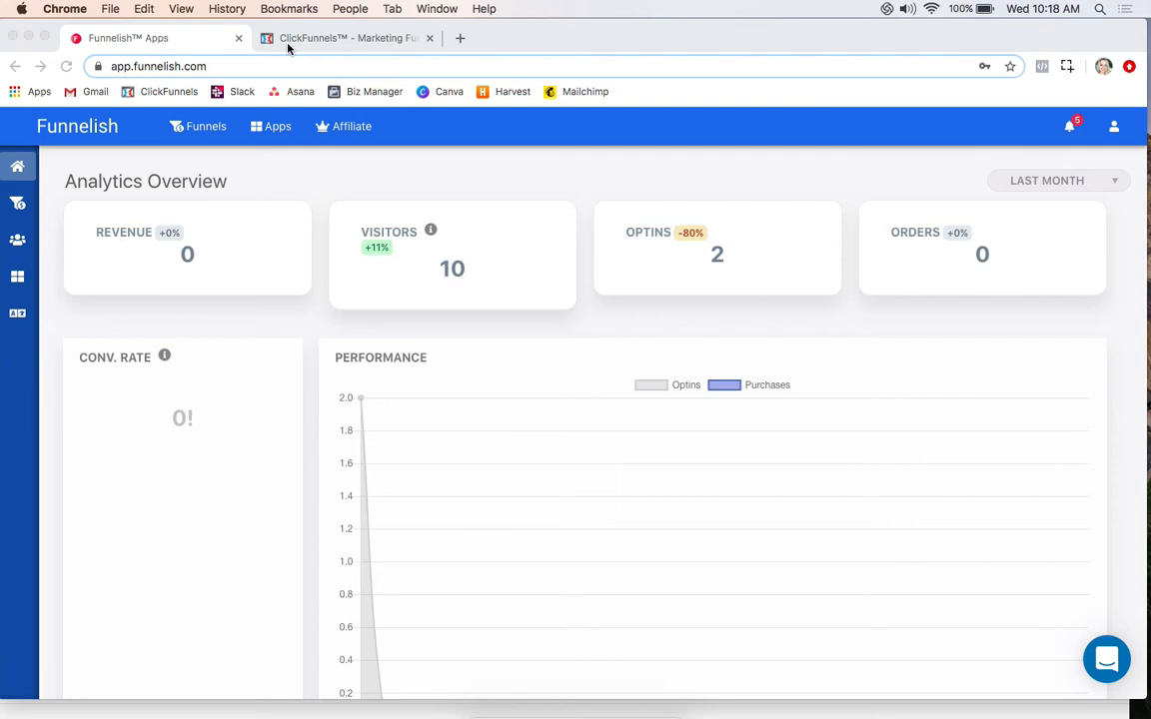
# Check the existing SALES FUNNEL TEST funnel in ClickFunnels before listing Funnelish funnels
pyautogui.click(344, 38)
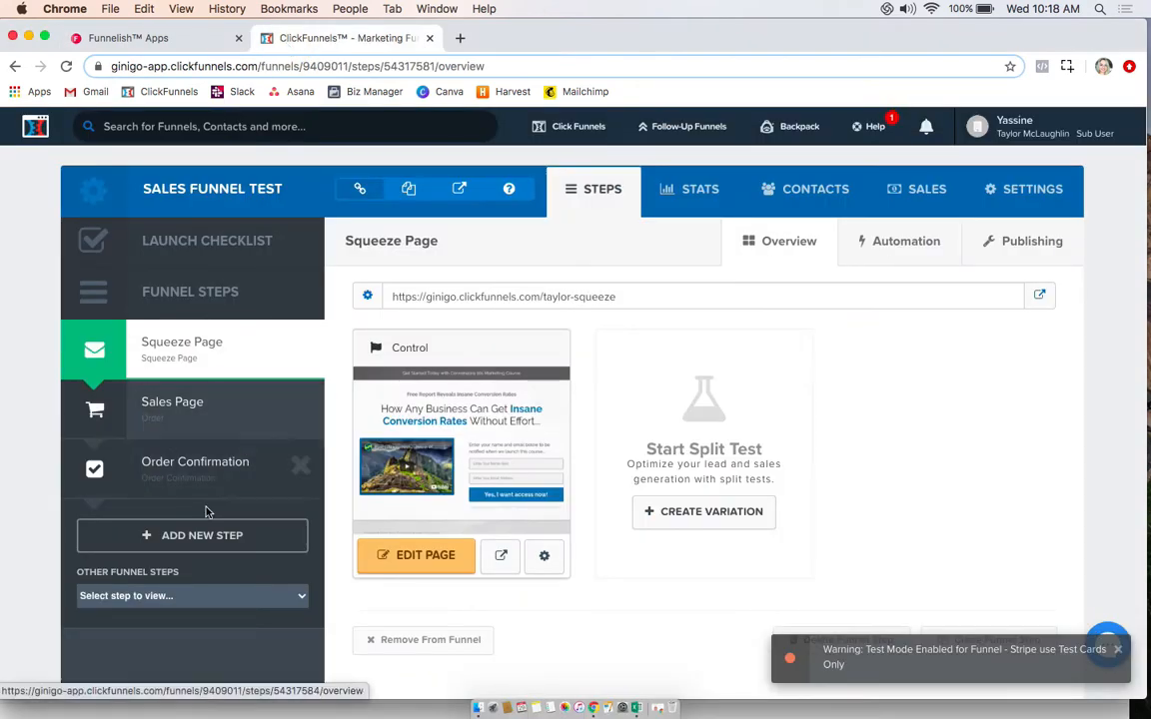
pyautogui.moveTo(390, 181)
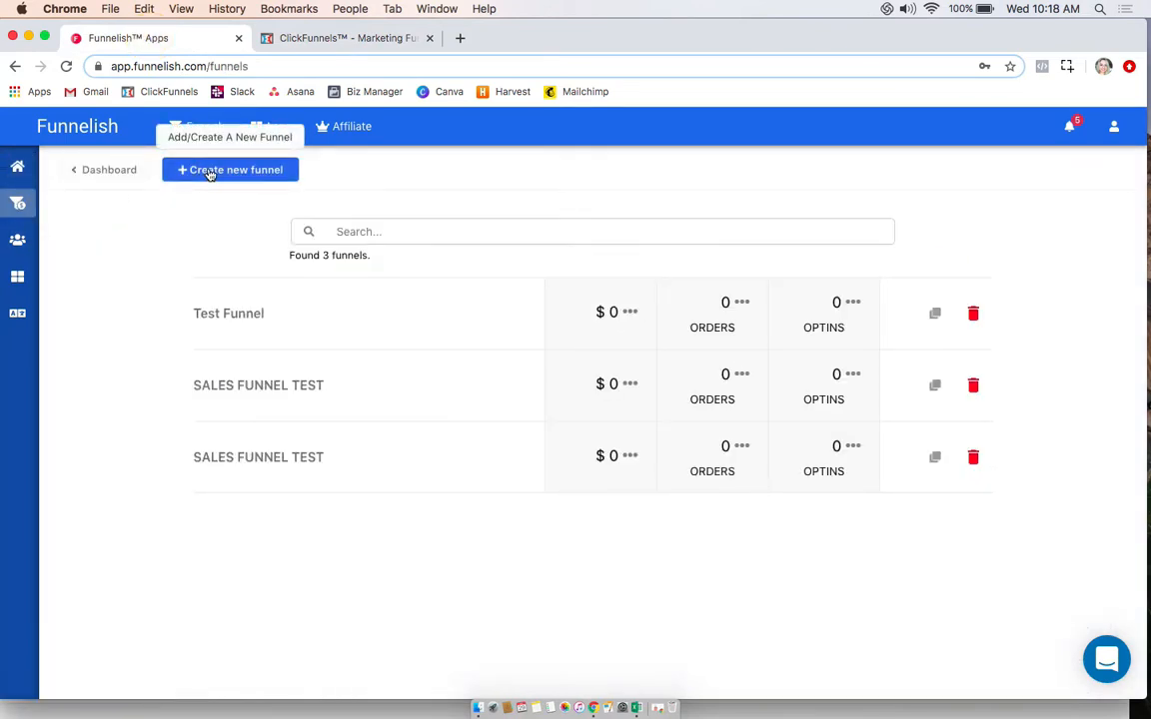
# Create a ClickFunnels-connected funnel named SALES FUNNEL TEST, copying the name from ClickFunnels
pyautogui.click(229, 167)
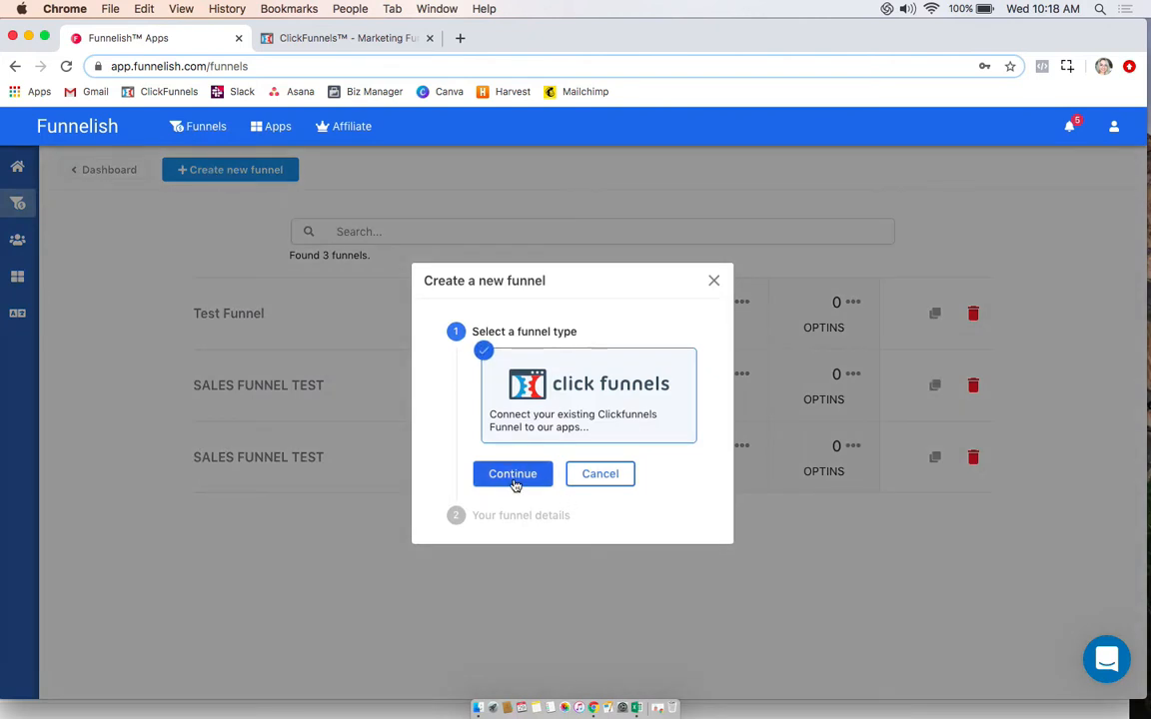
pyautogui.click(512, 474)
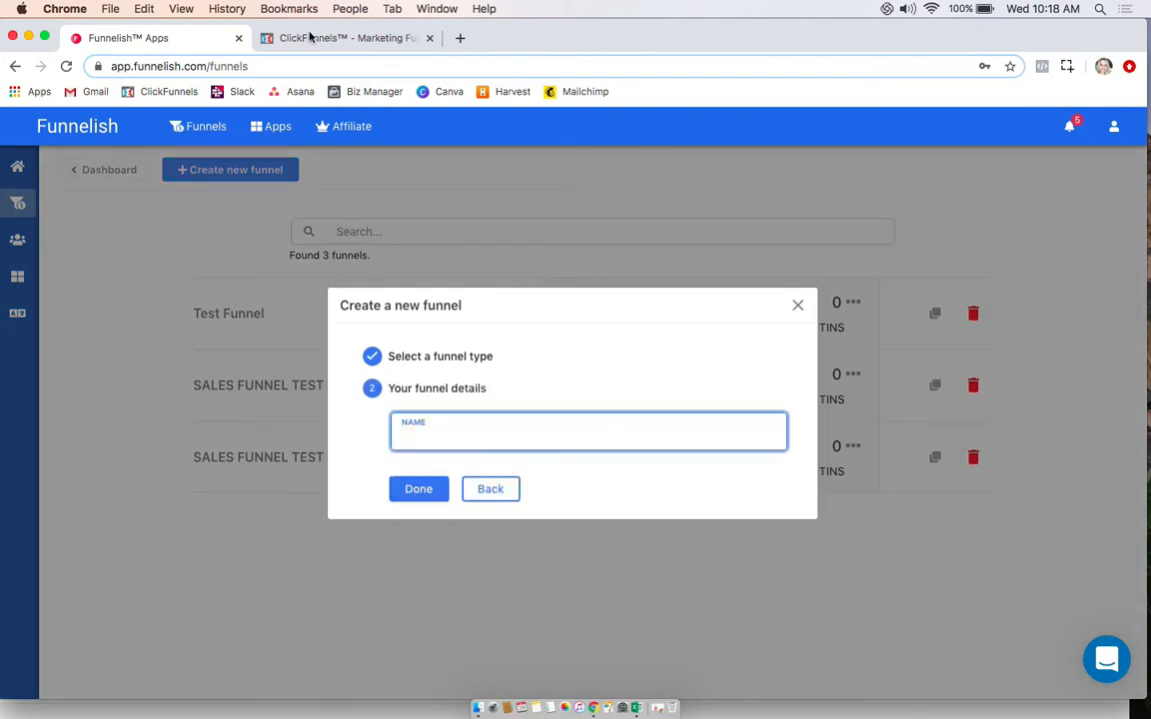
pyautogui.click(343, 38)
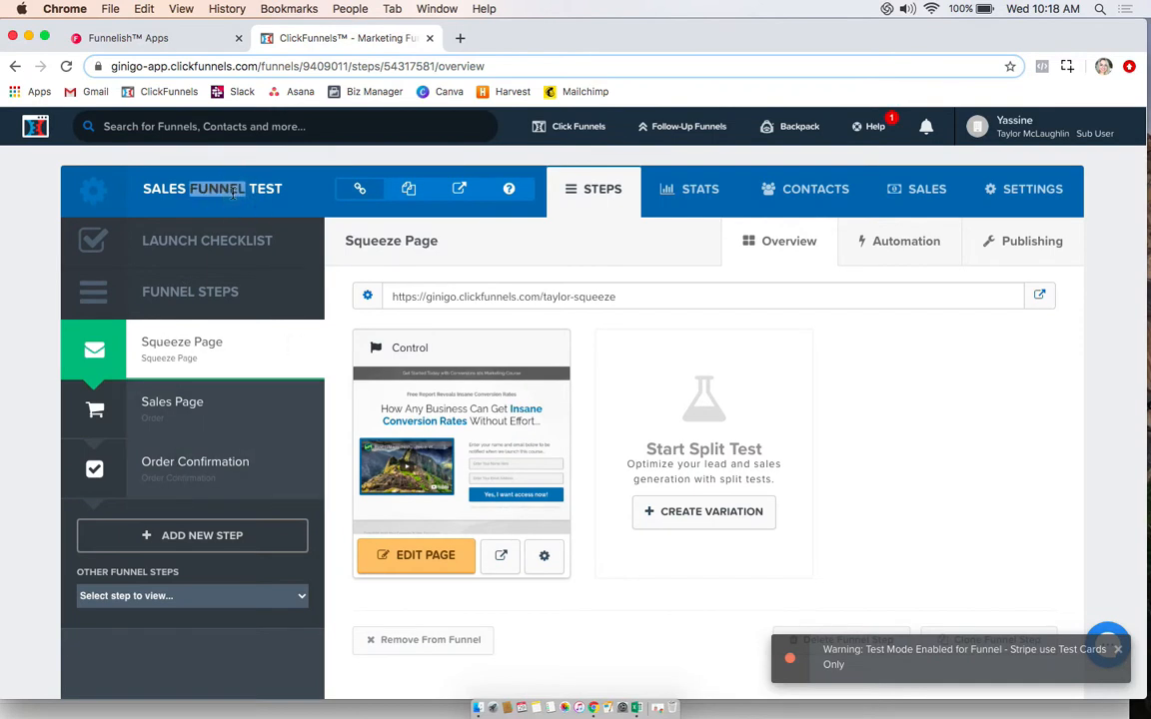
pyautogui.tripleClick(212, 188)
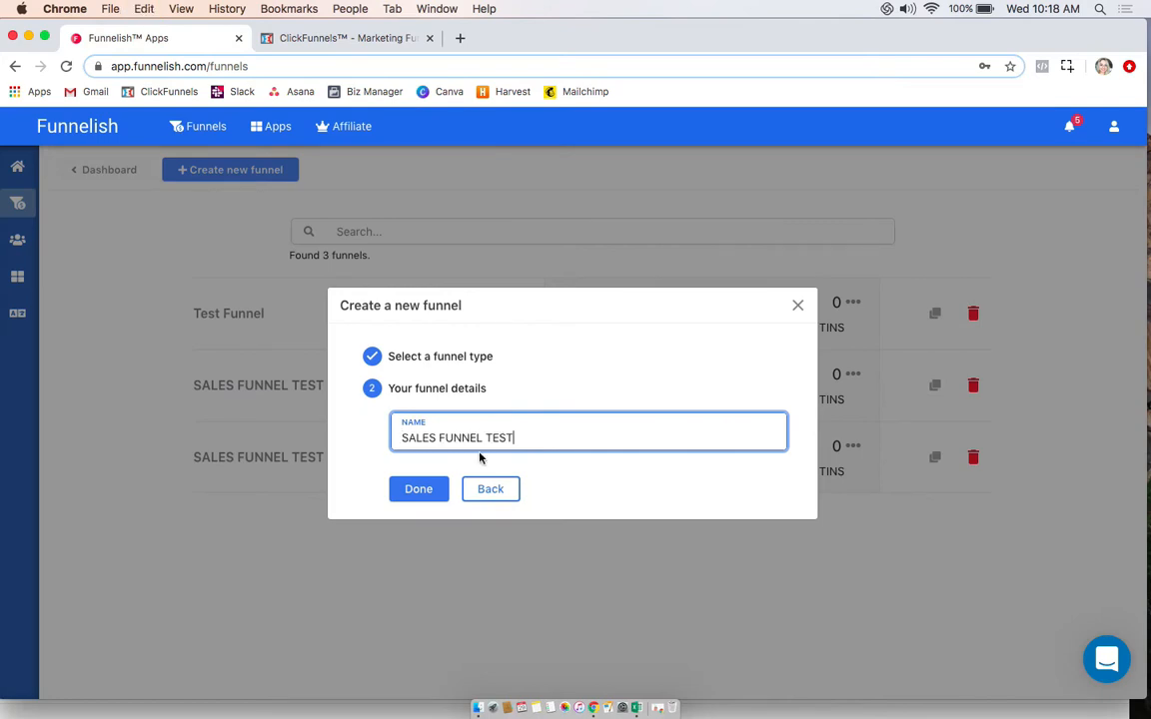
pyautogui.click(418, 488)
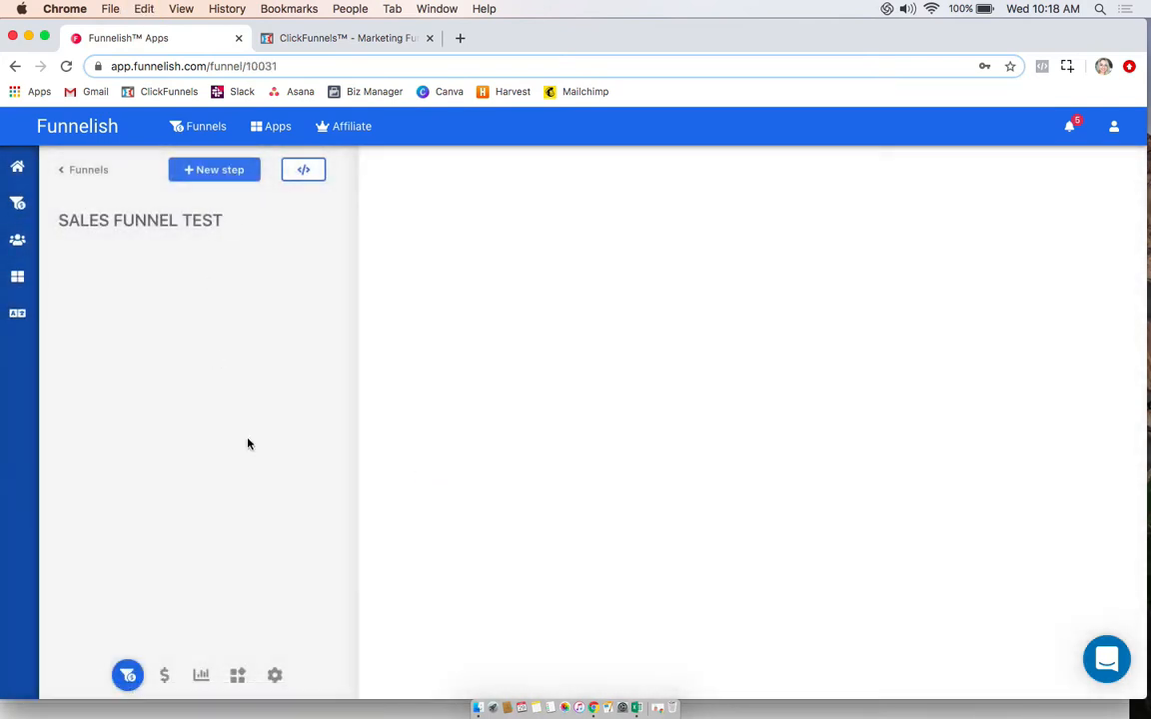
pyautogui.moveTo(214, 168)
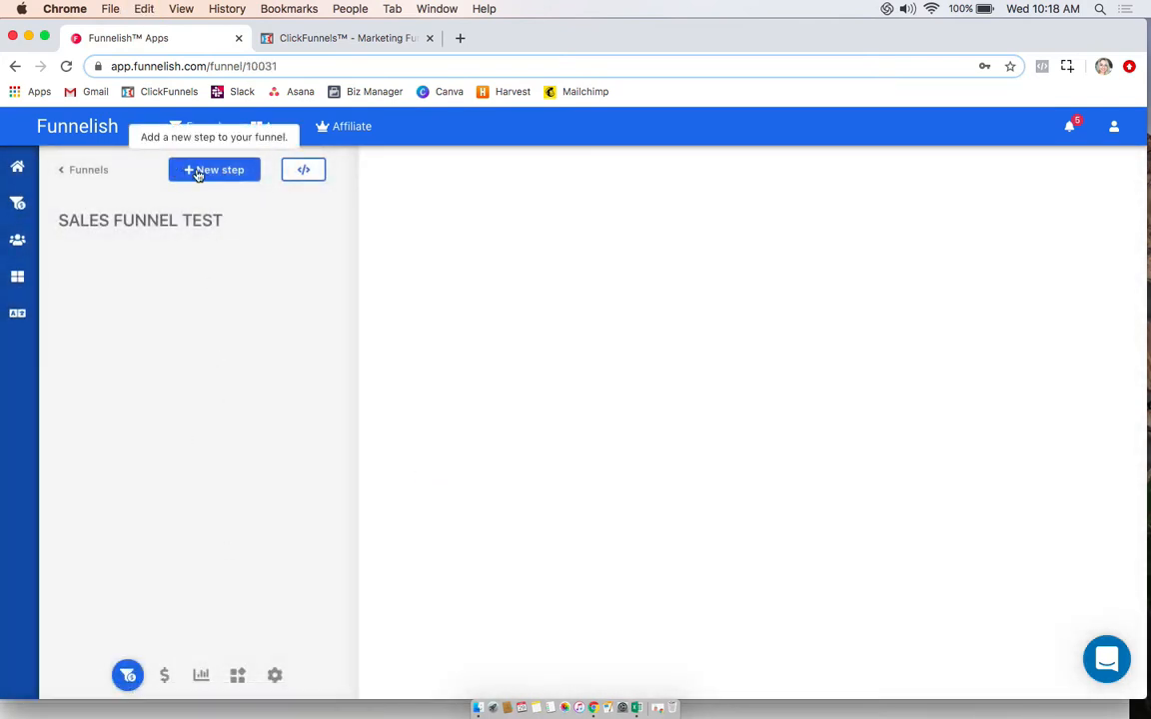
# Begin a new Optin Page step and start naming it Squeeze Page
pyautogui.click(214, 168)
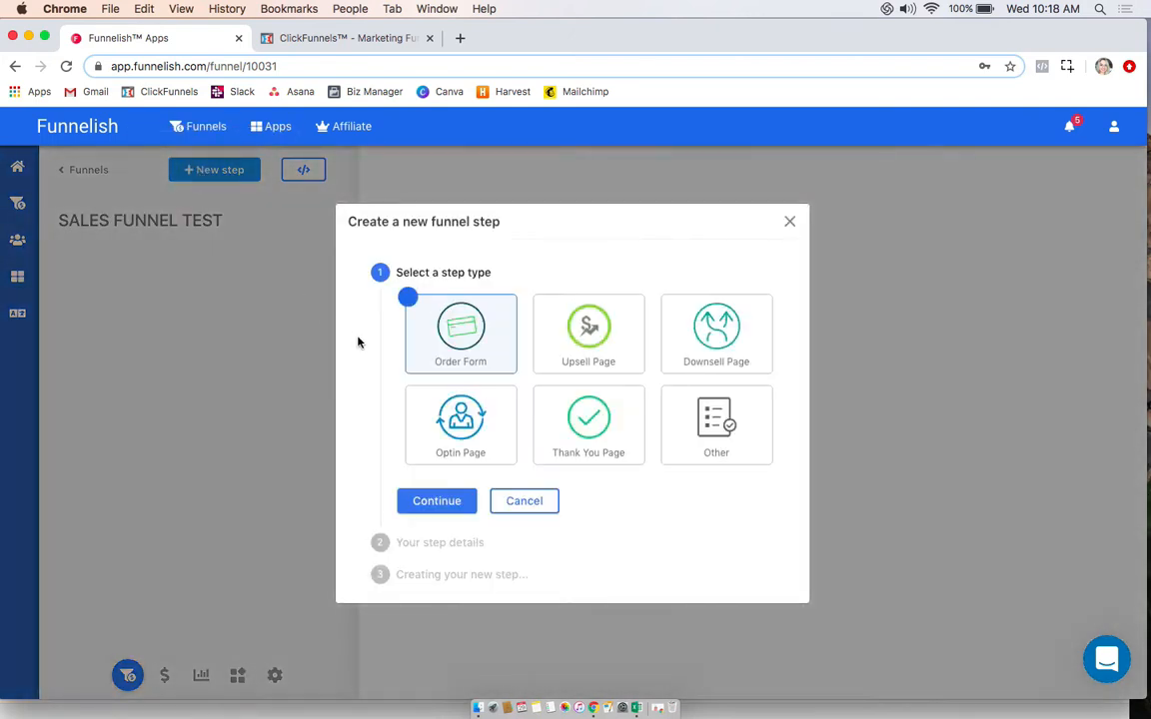
pyautogui.click(459, 333)
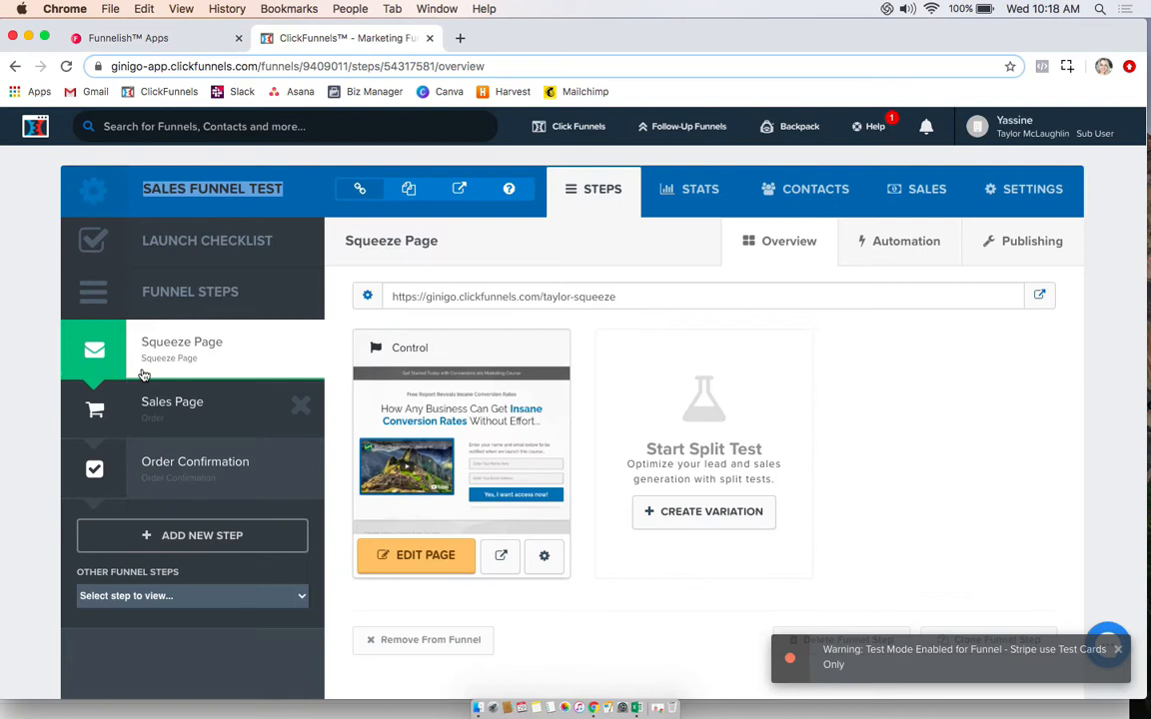
pyautogui.moveTo(216, 359)
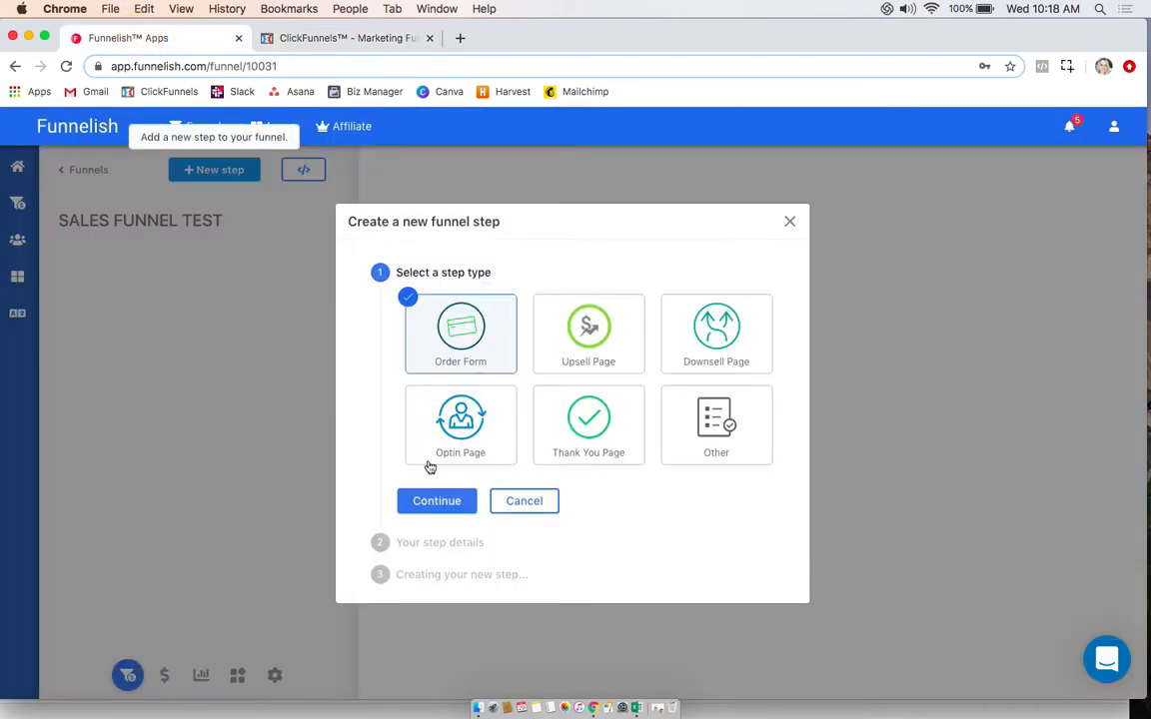
pyautogui.click(435, 499)
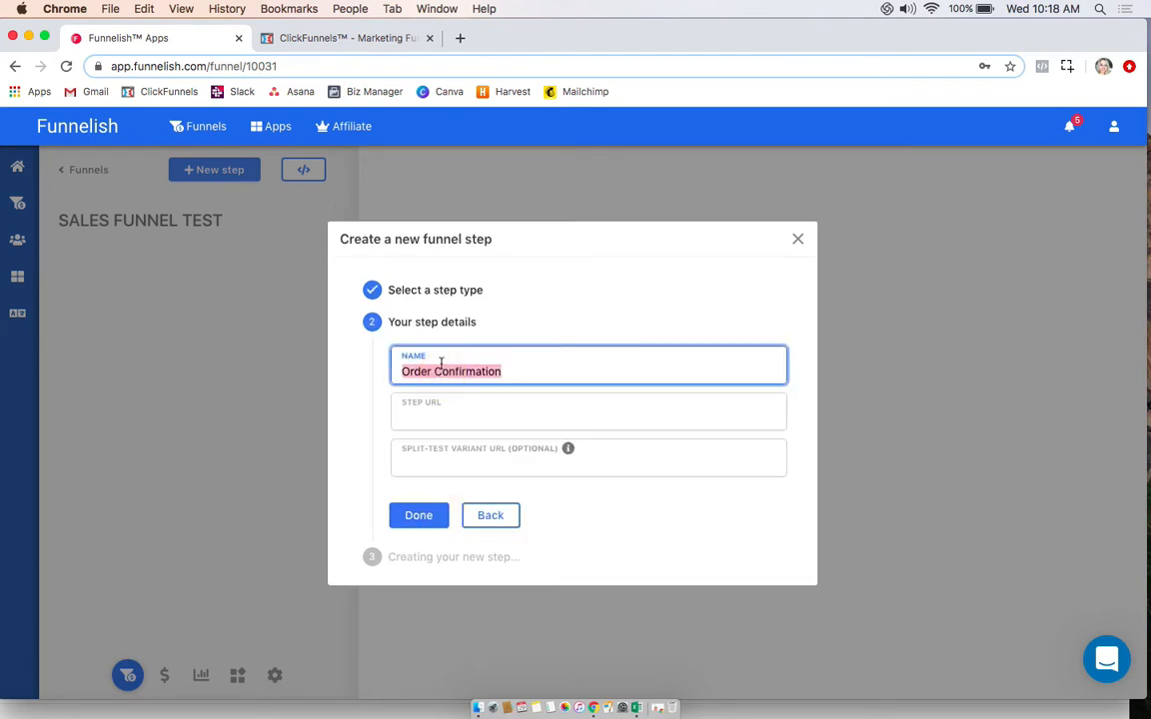
pyautogui.write('Squeez')
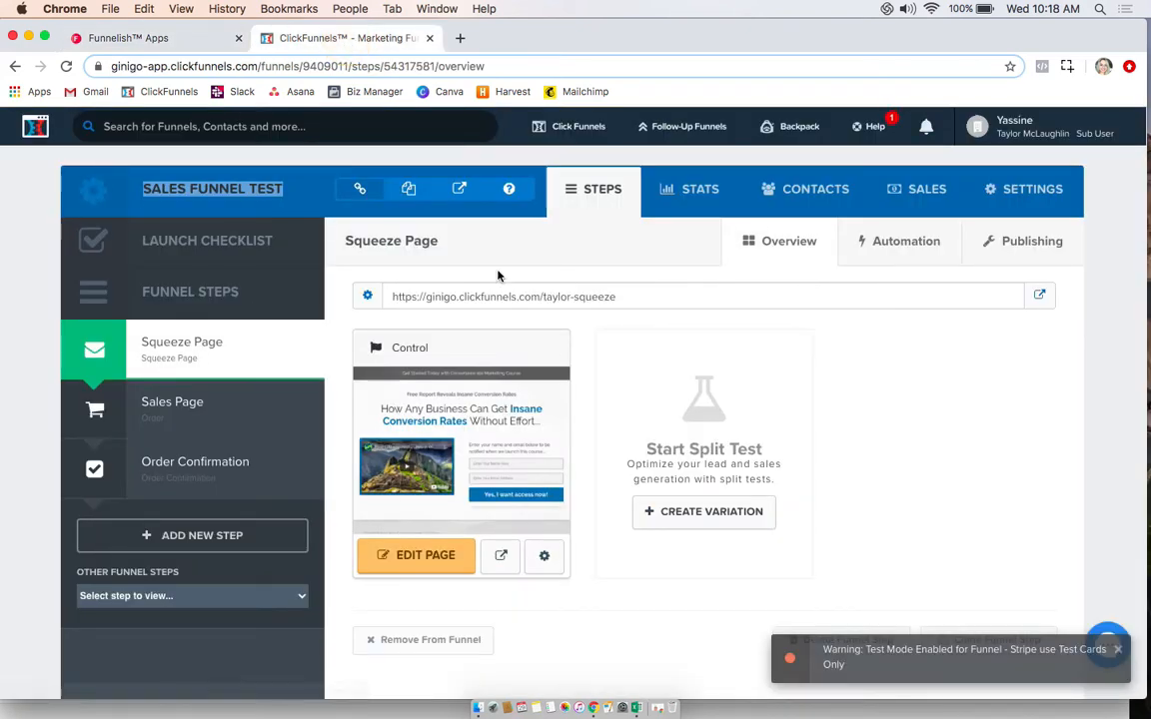
# Open the live ClickFunnels Squeeze Page and select its web address
pyautogui.click(504, 295)
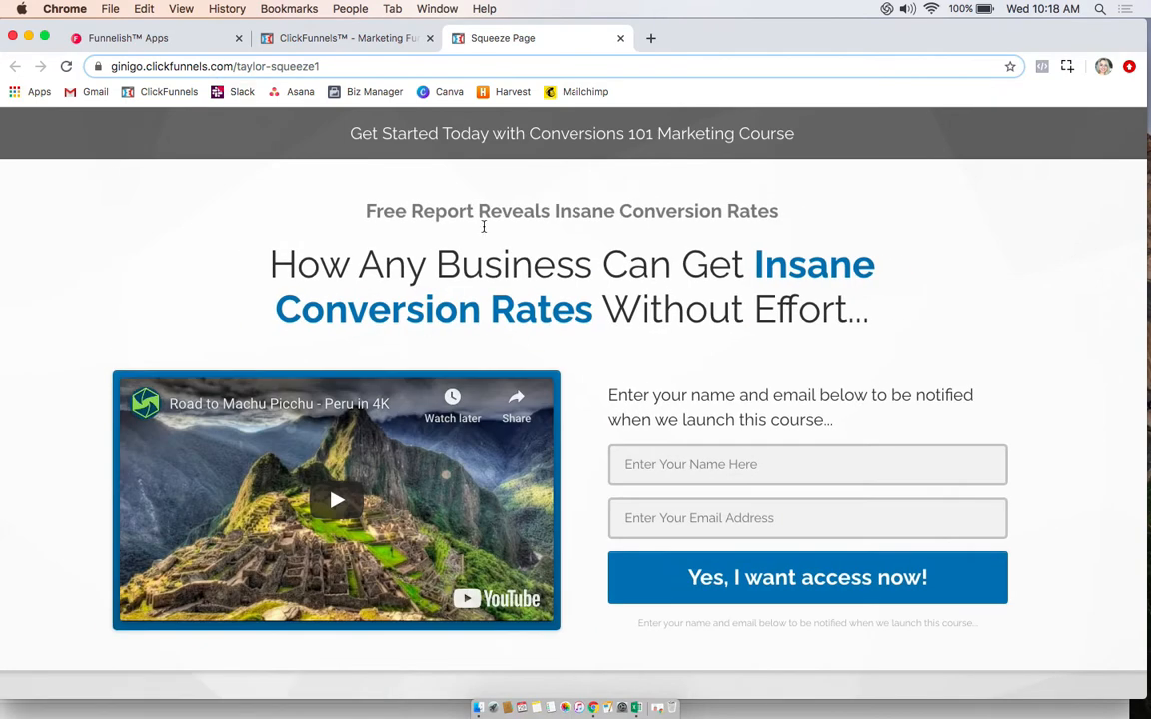
pyautogui.click(232, 66)
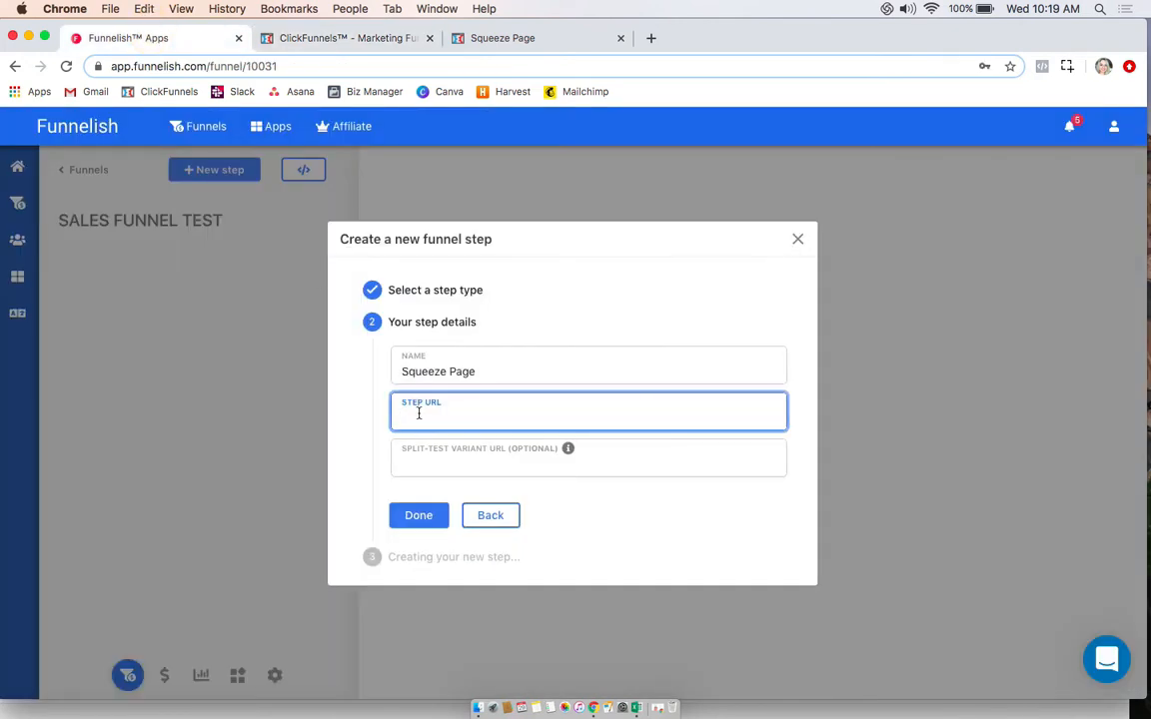
# Link the Squeeze Page step to ginigo.clickfunnels.com/taylor-squeeze1 and verify the path in ClickFunnels
pyautogui.write('ginigo.clickfunnels.com/taylor-squeeze1')
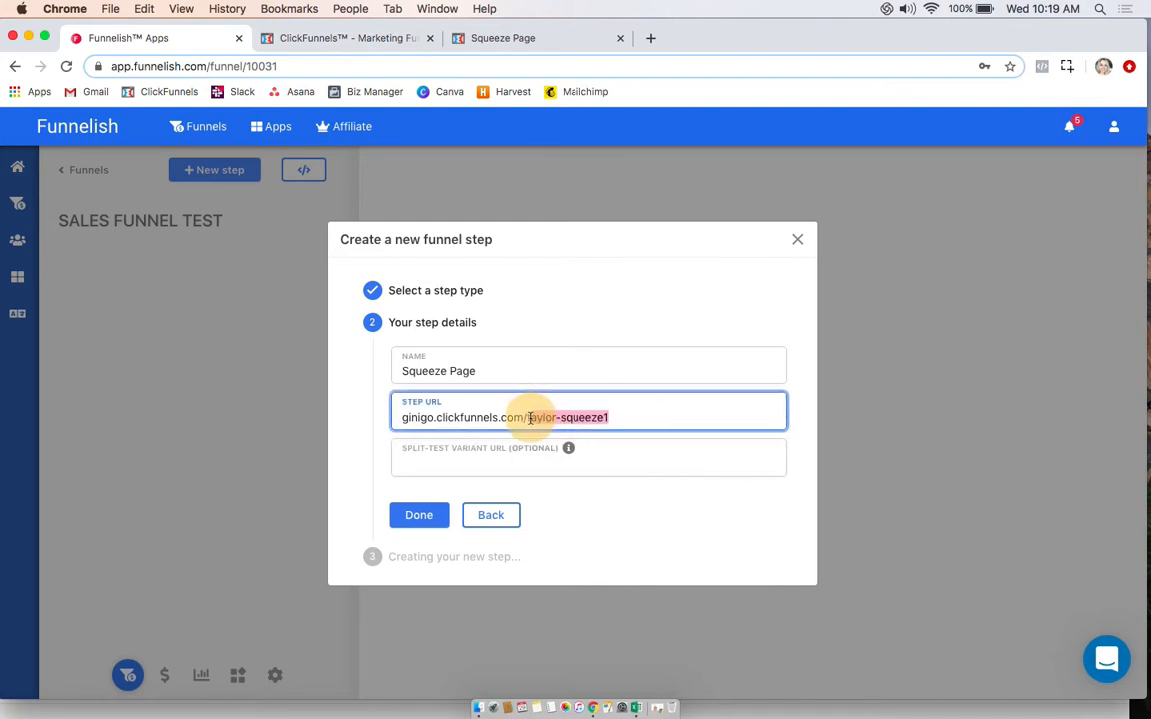
pyautogui.click(418, 515)
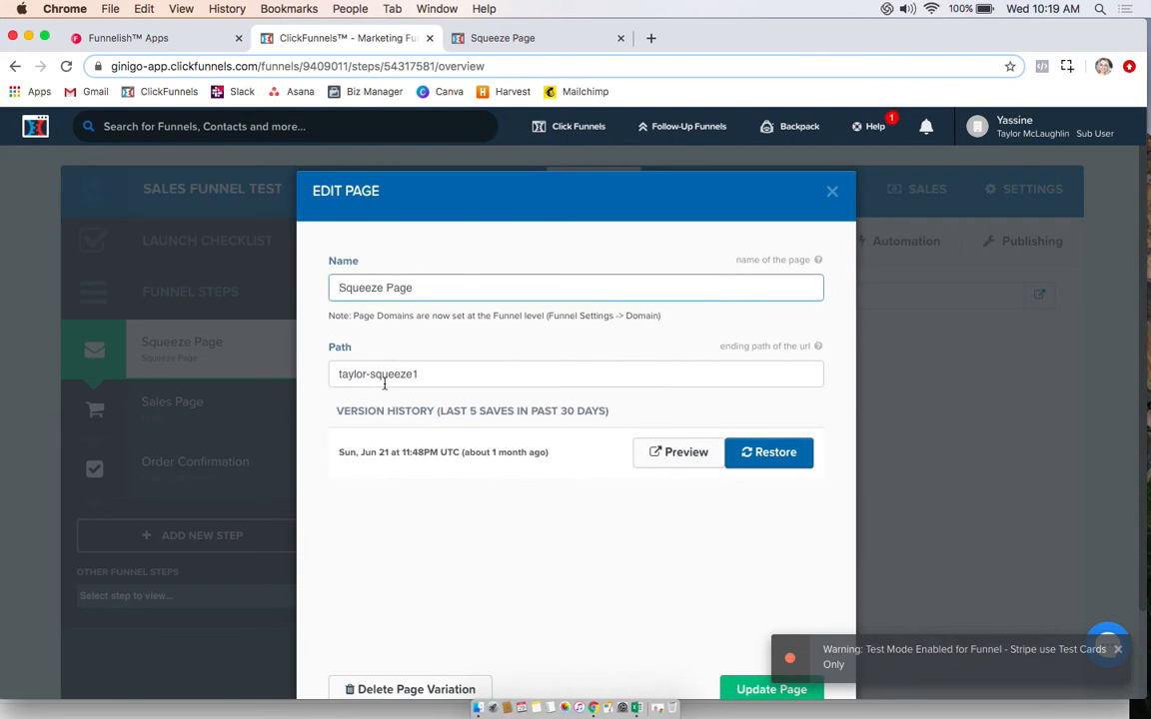
pyautogui.click(831, 192)
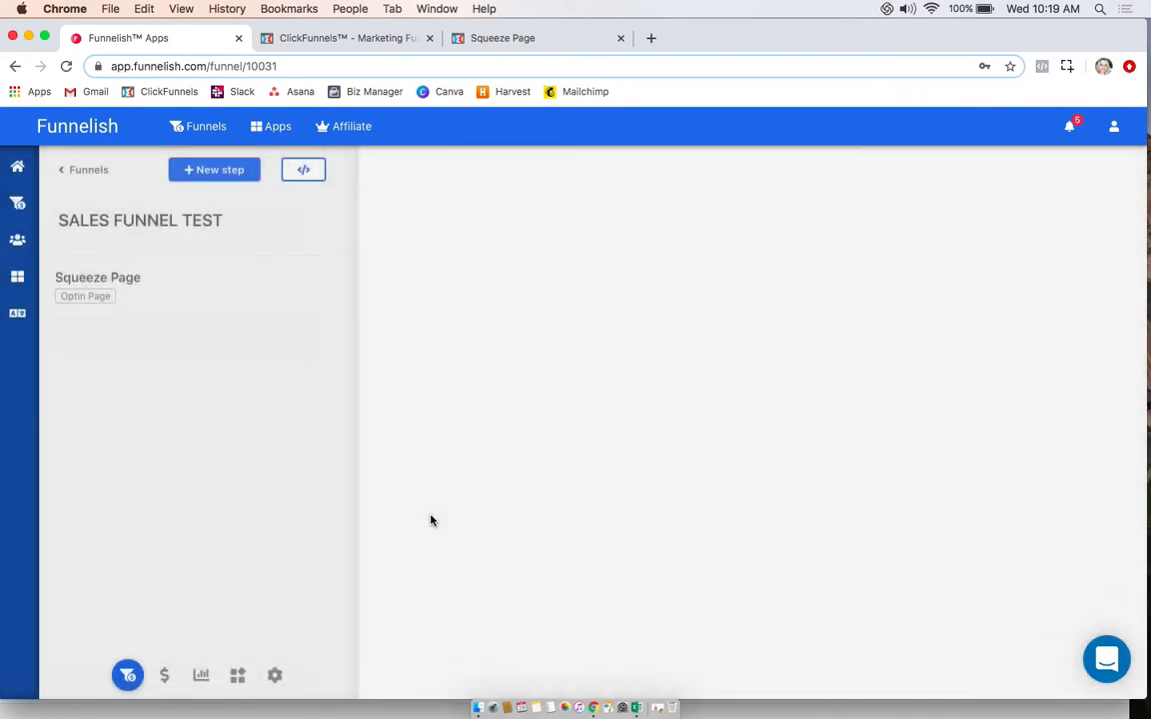
pyautogui.moveTo(214, 168)
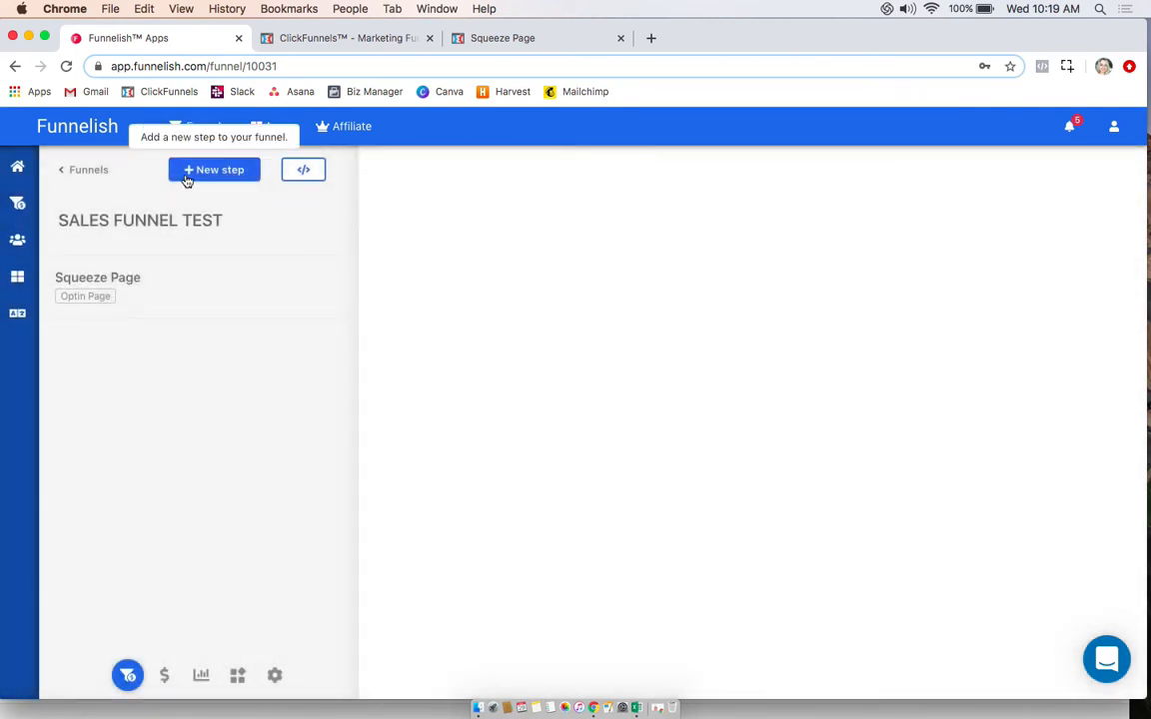
# Begin a new Order Form step and start naming it Sales Page
pyautogui.click(214, 167)
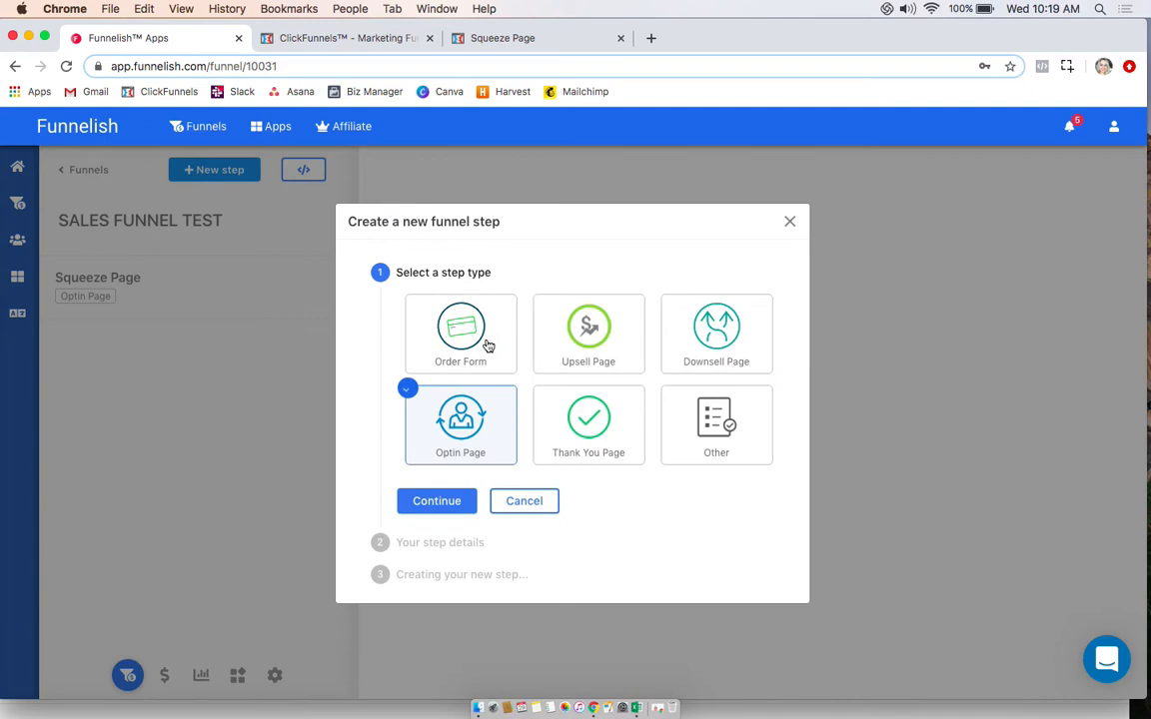
pyautogui.click(459, 334)
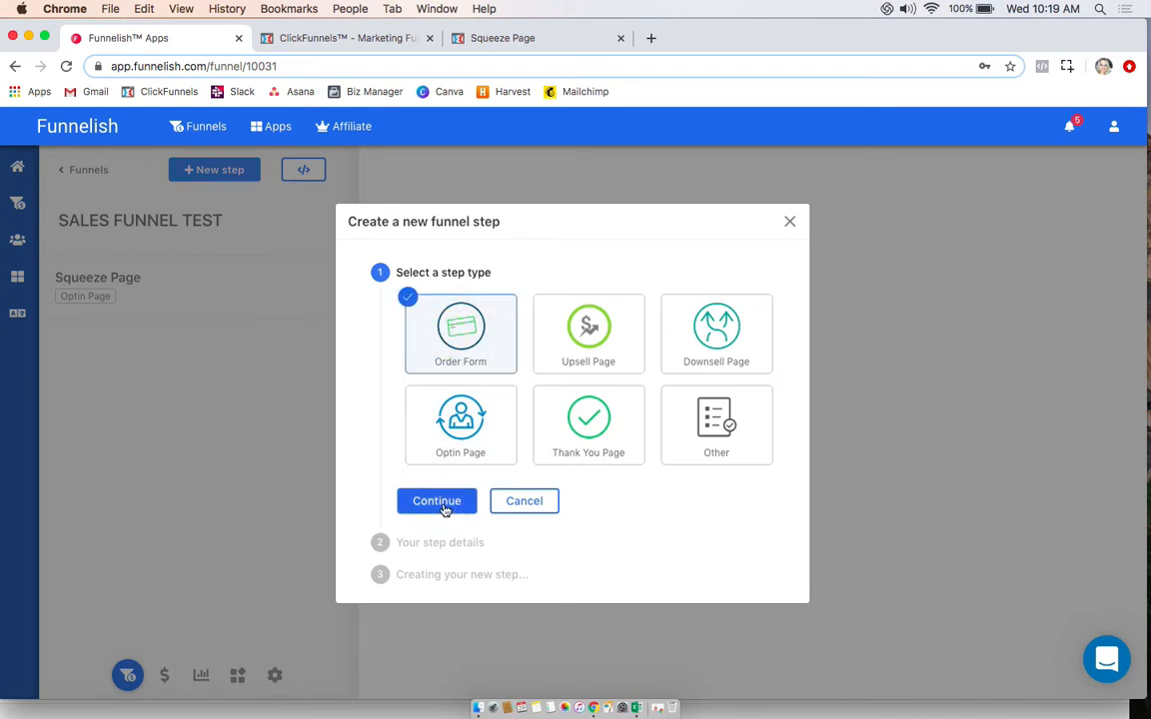
pyautogui.click(436, 500)
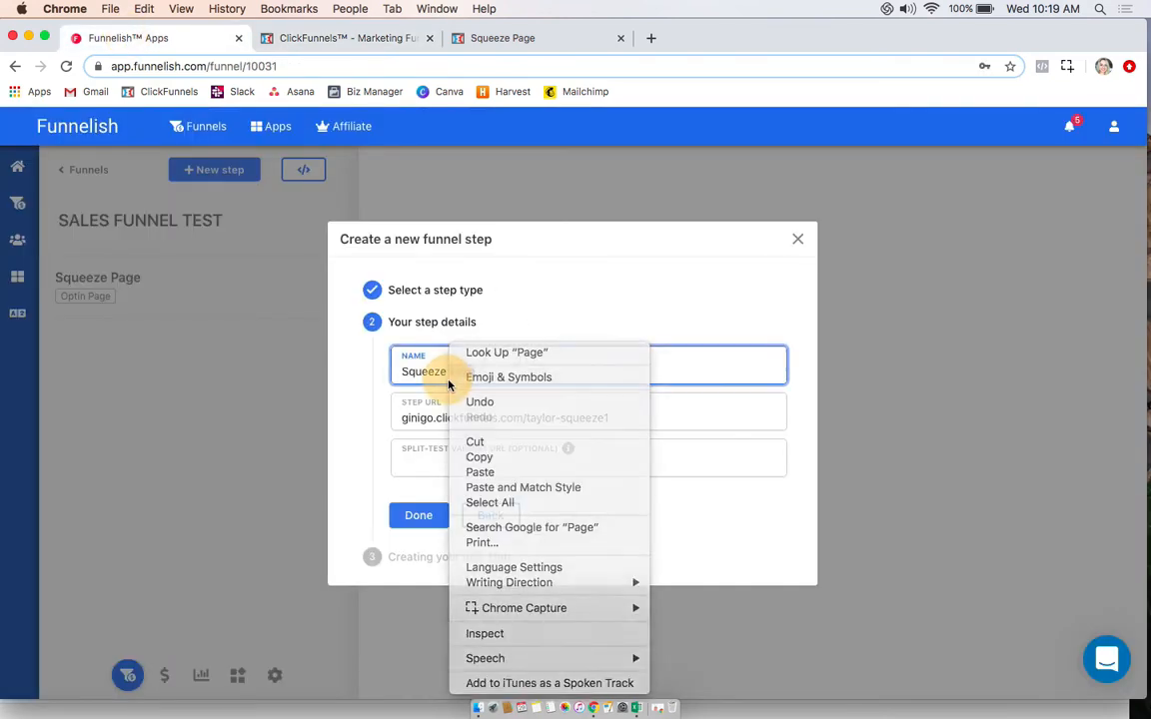
pyautogui.write('Sale')
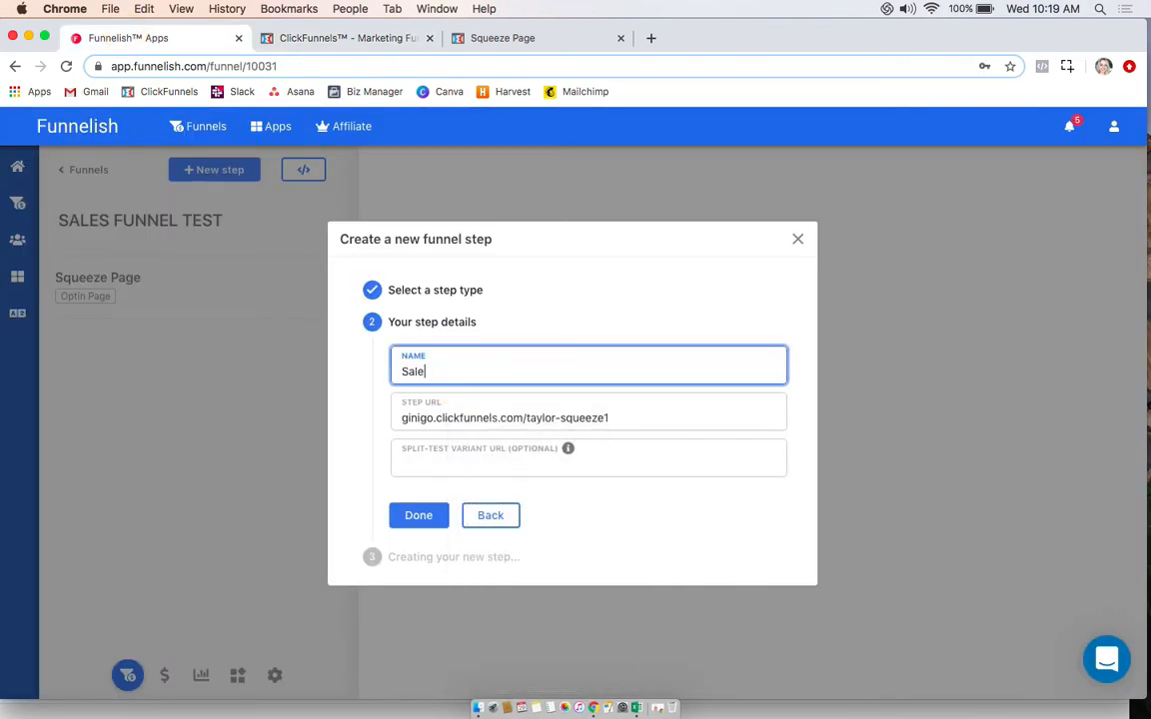
# Get the live sales page address ginigo.clickfunnels.com/taylor-sales-page1 from ClickFunnels and finish the Sales Page step
pyautogui.click(344, 38)
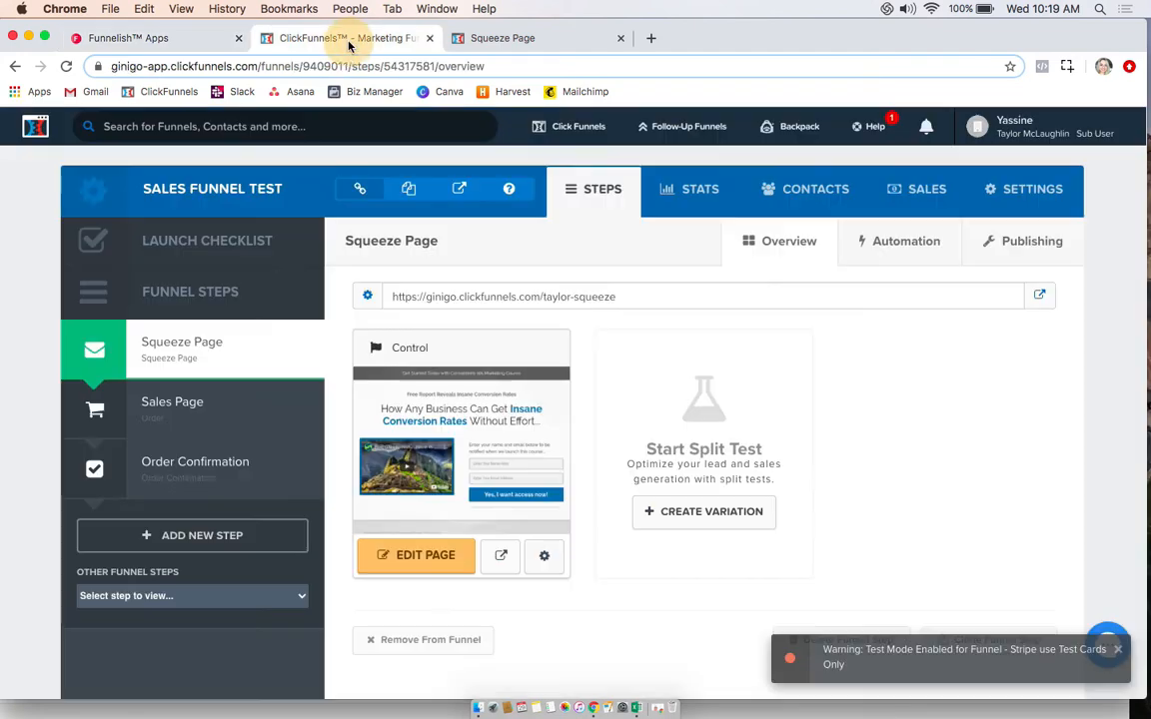
pyautogui.click(172, 401)
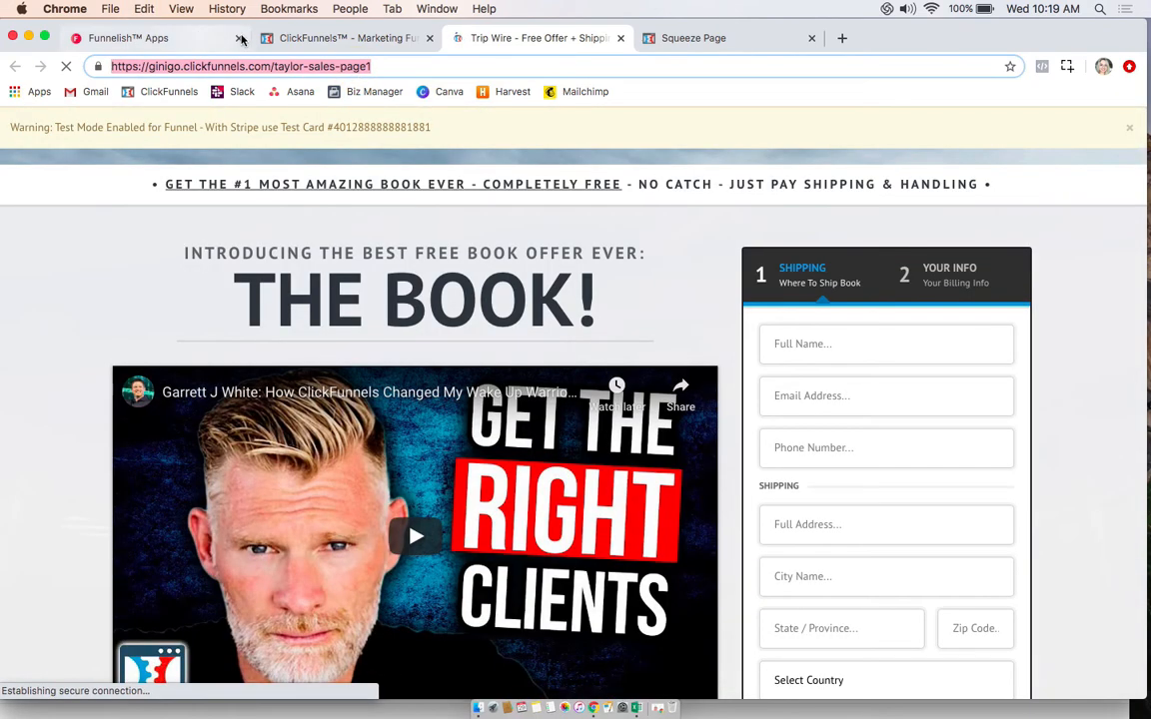
pyautogui.click(128, 38)
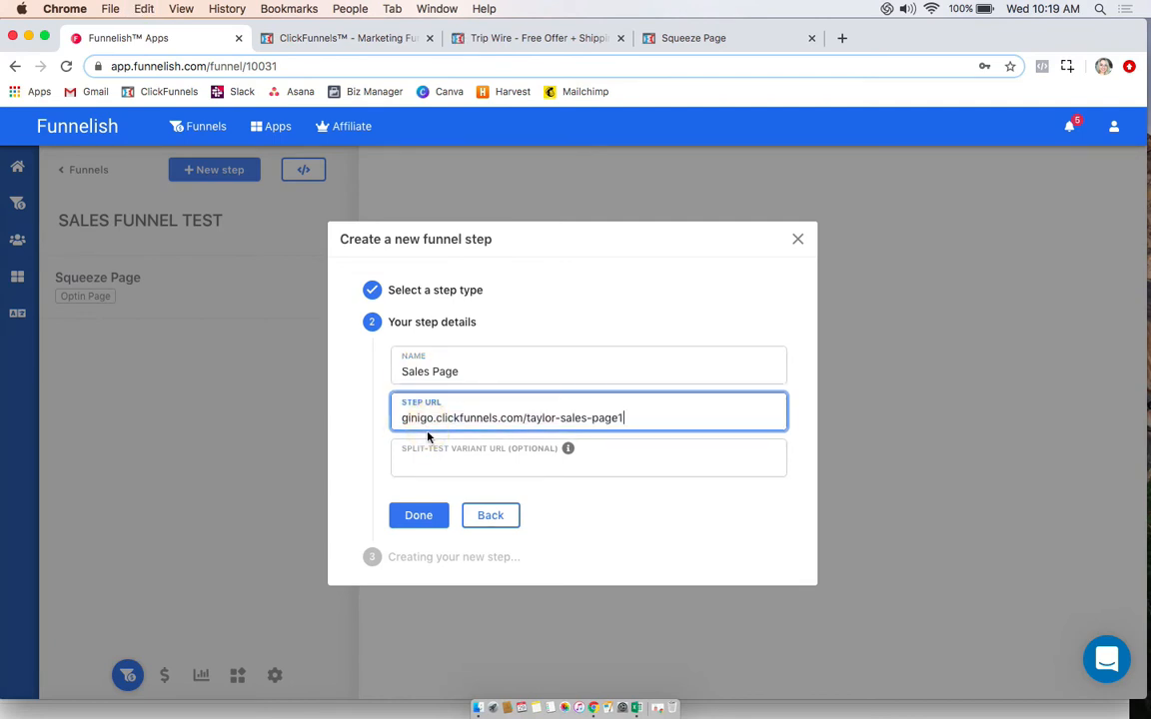
pyautogui.click(418, 515)
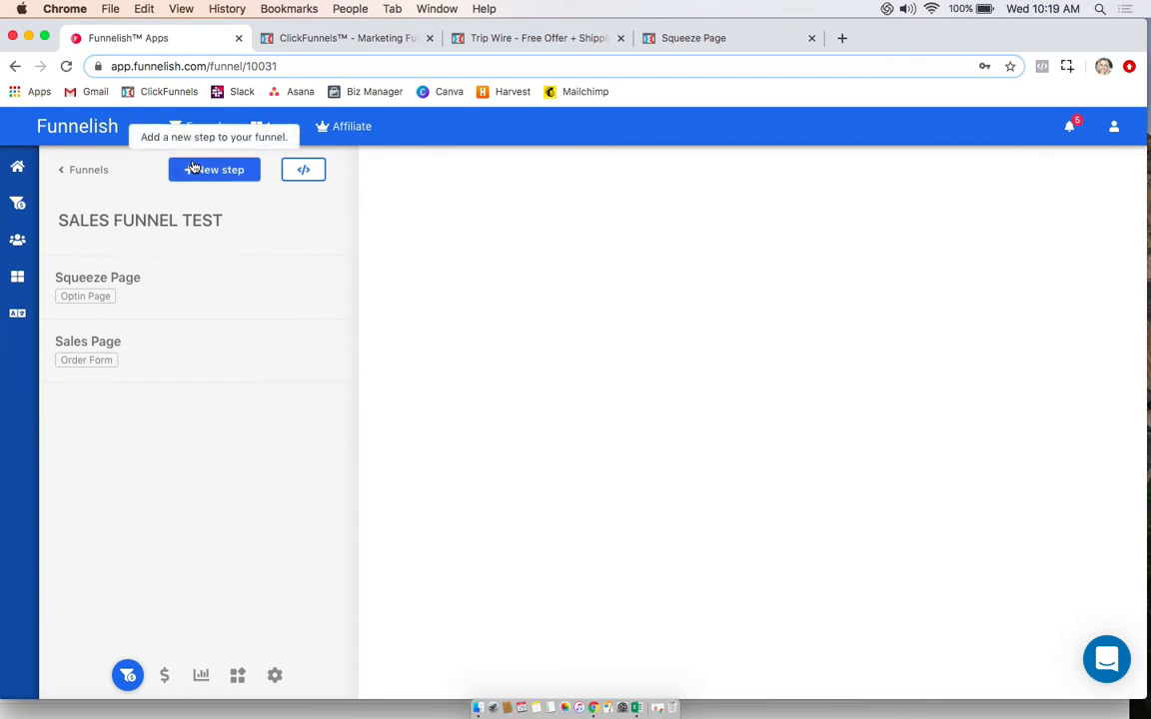
# Add a Thank You Page step named Order Confirmation after checking ClickFunnels
pyautogui.click(214, 168)
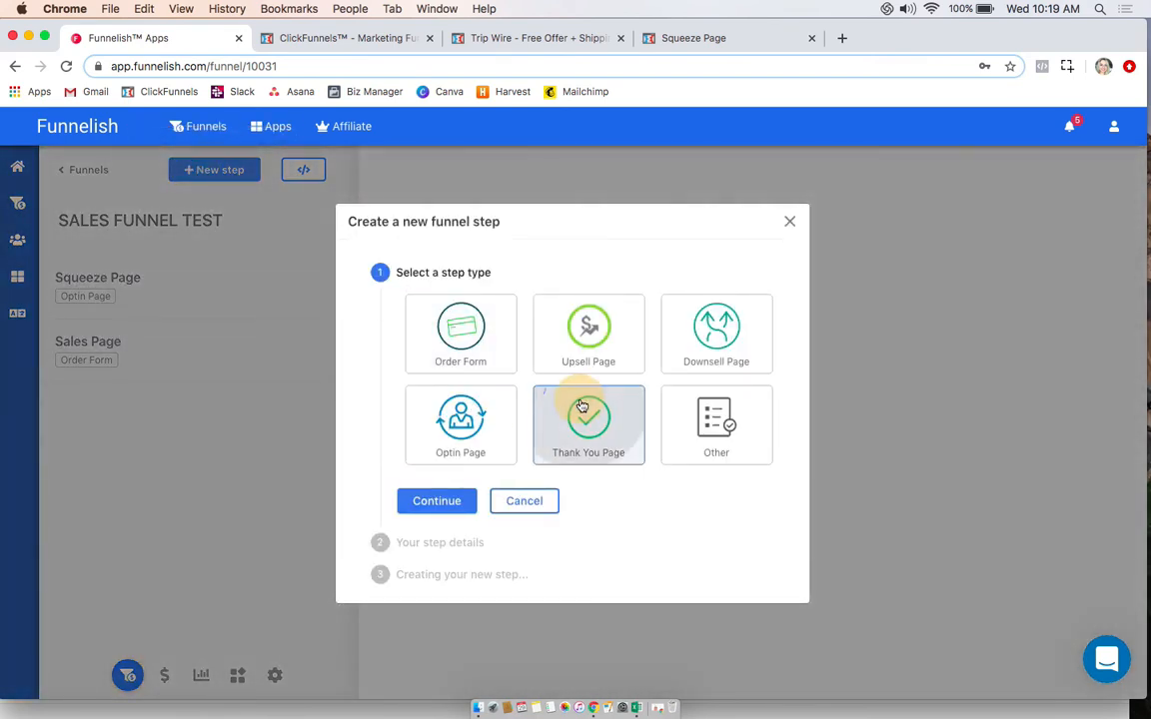
pyautogui.click(587, 417)
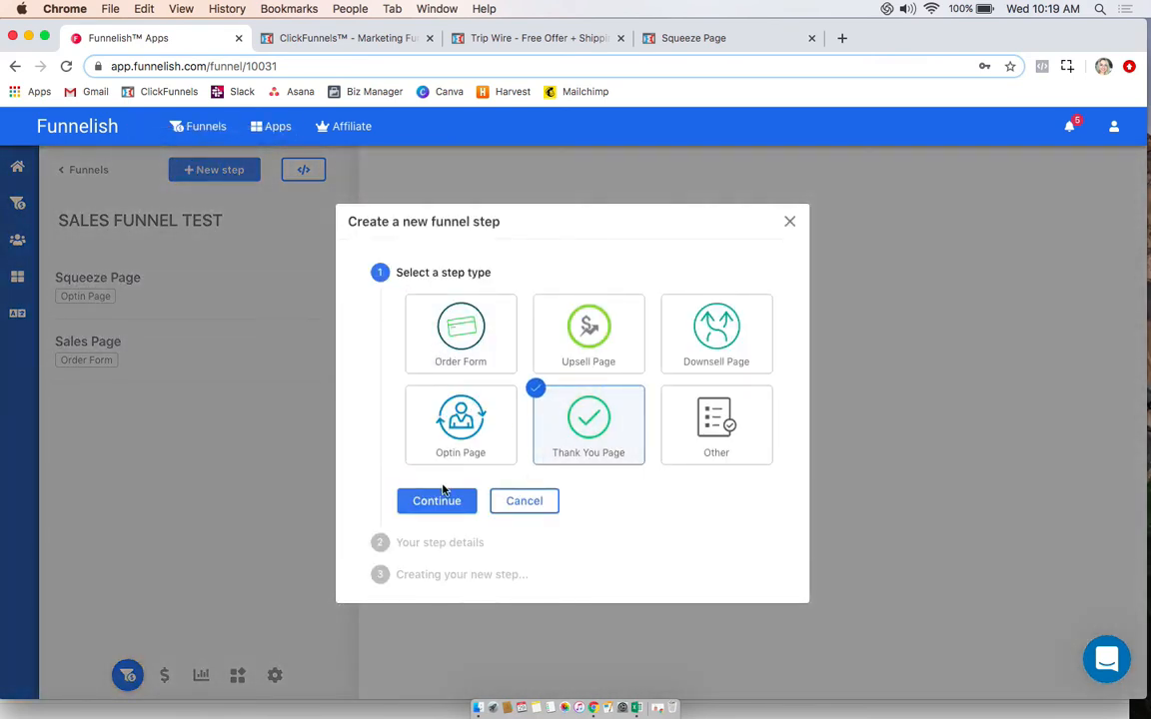
pyautogui.click(435, 499)
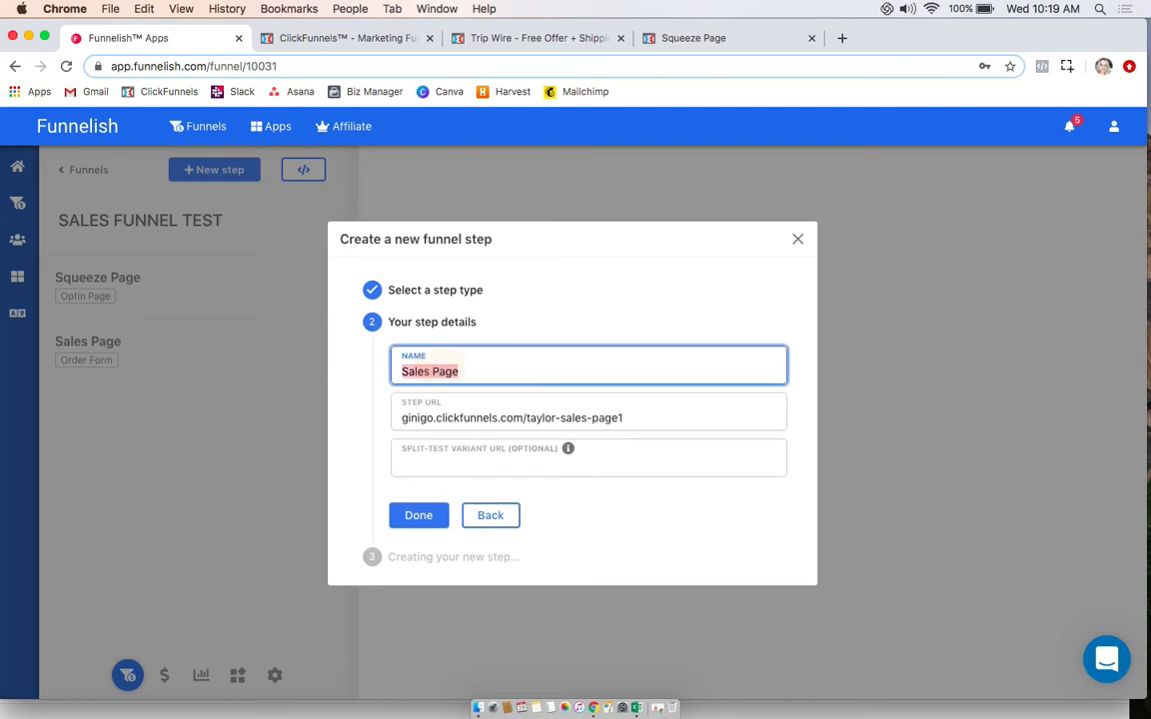
pyautogui.write('Order Confirma')
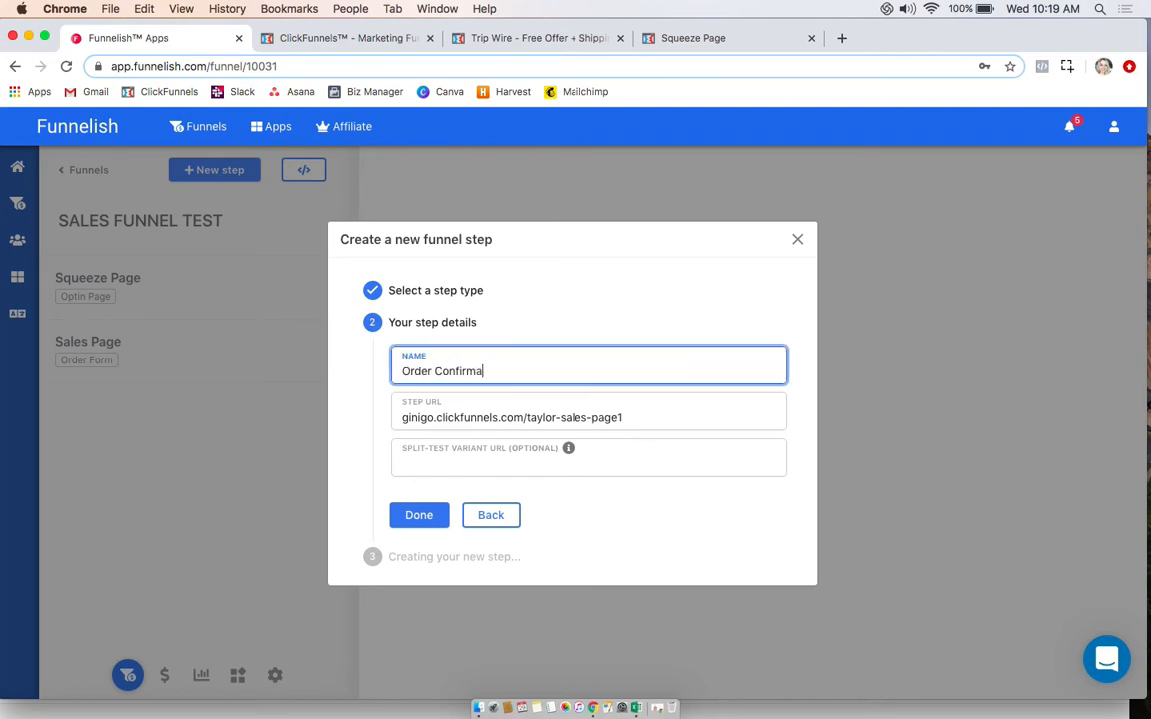
pyautogui.write('tion')
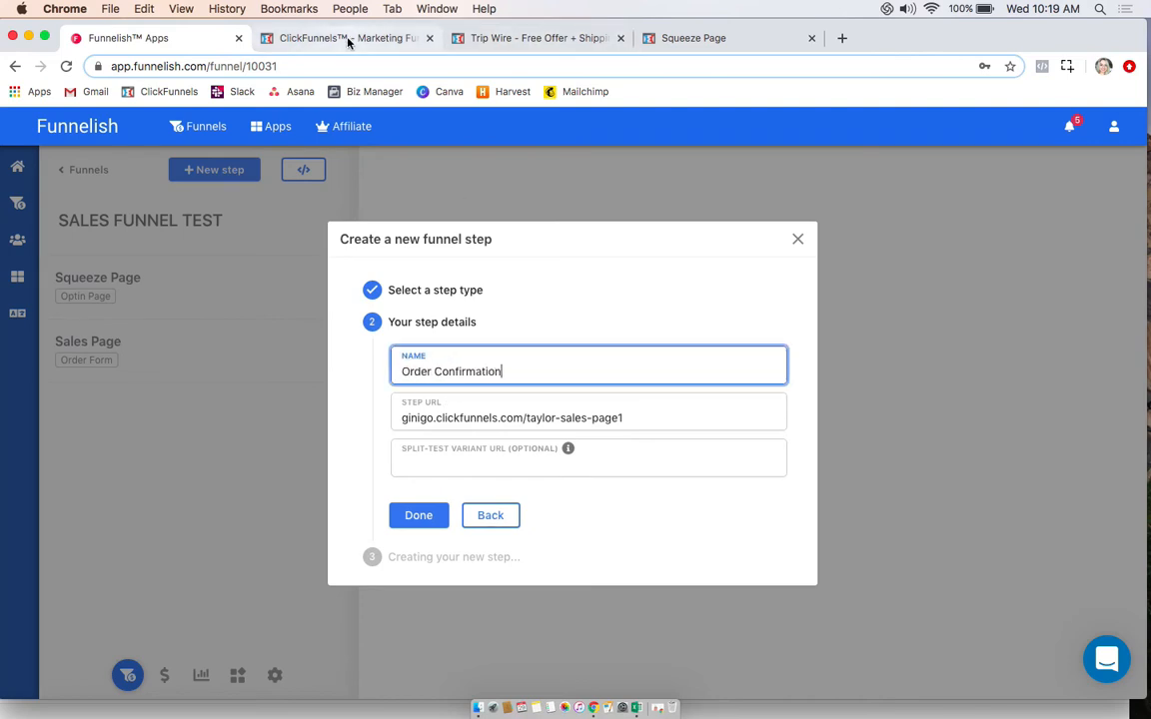
pyautogui.click(418, 516)
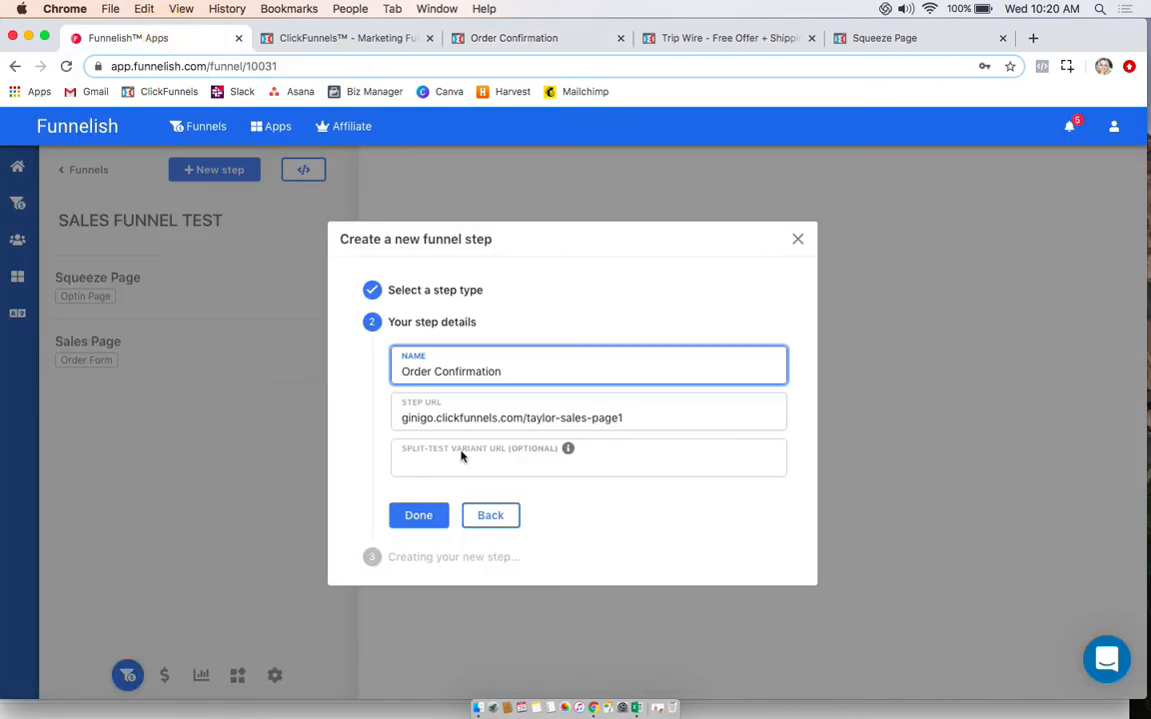
pyautogui.click(418, 515)
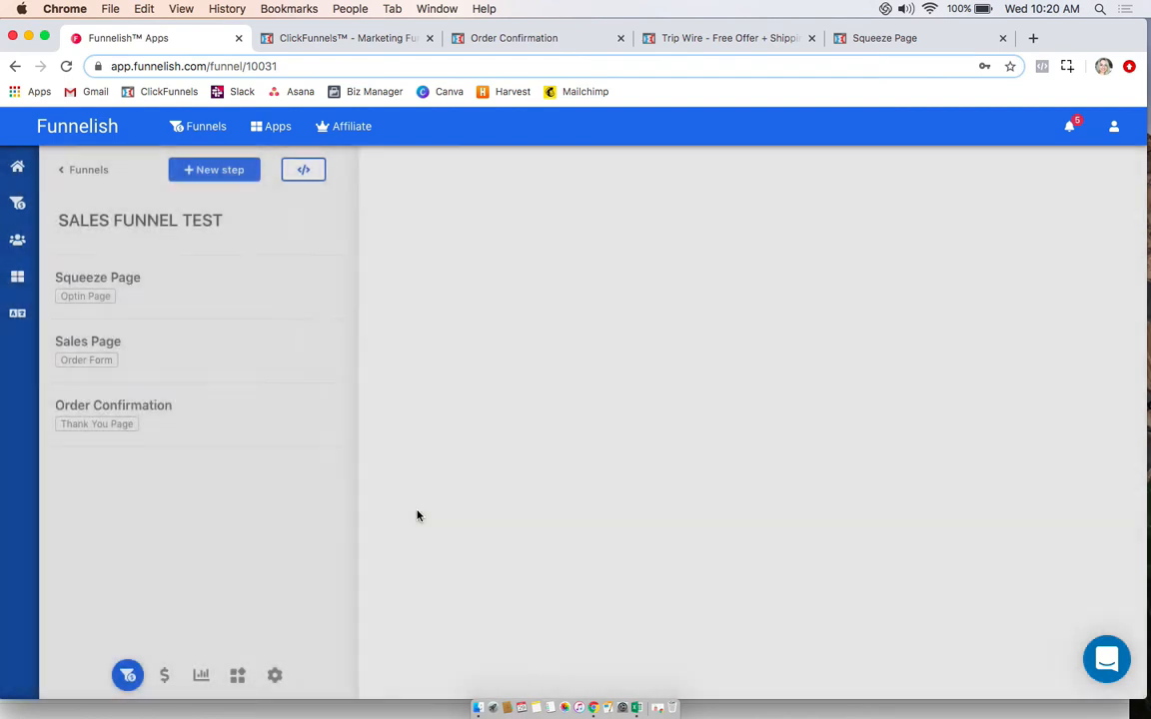
pyautogui.moveTo(198, 452)
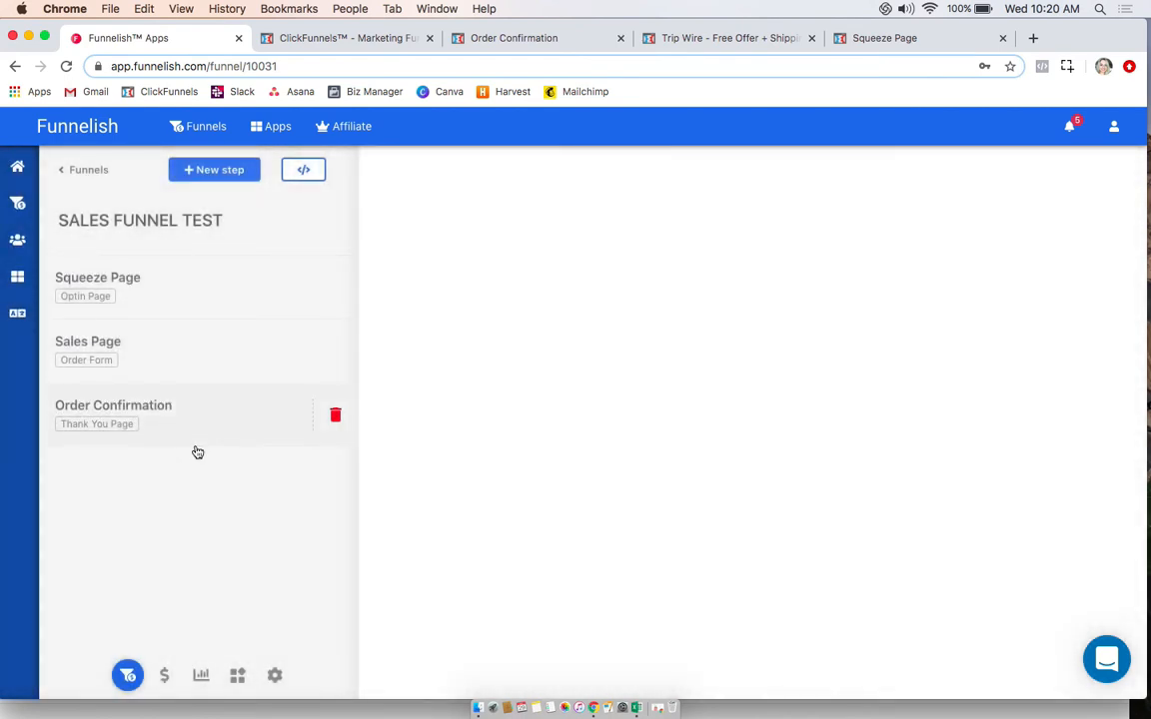
pyautogui.moveTo(192, 344)
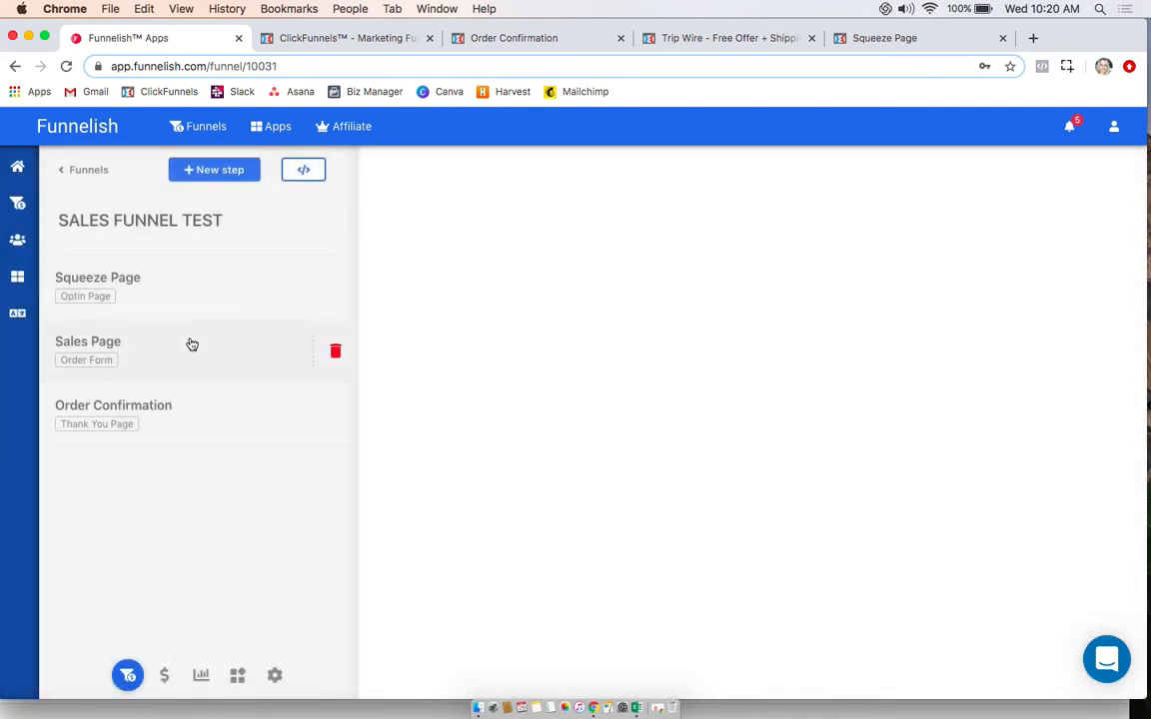
pyautogui.moveTo(80, 370)
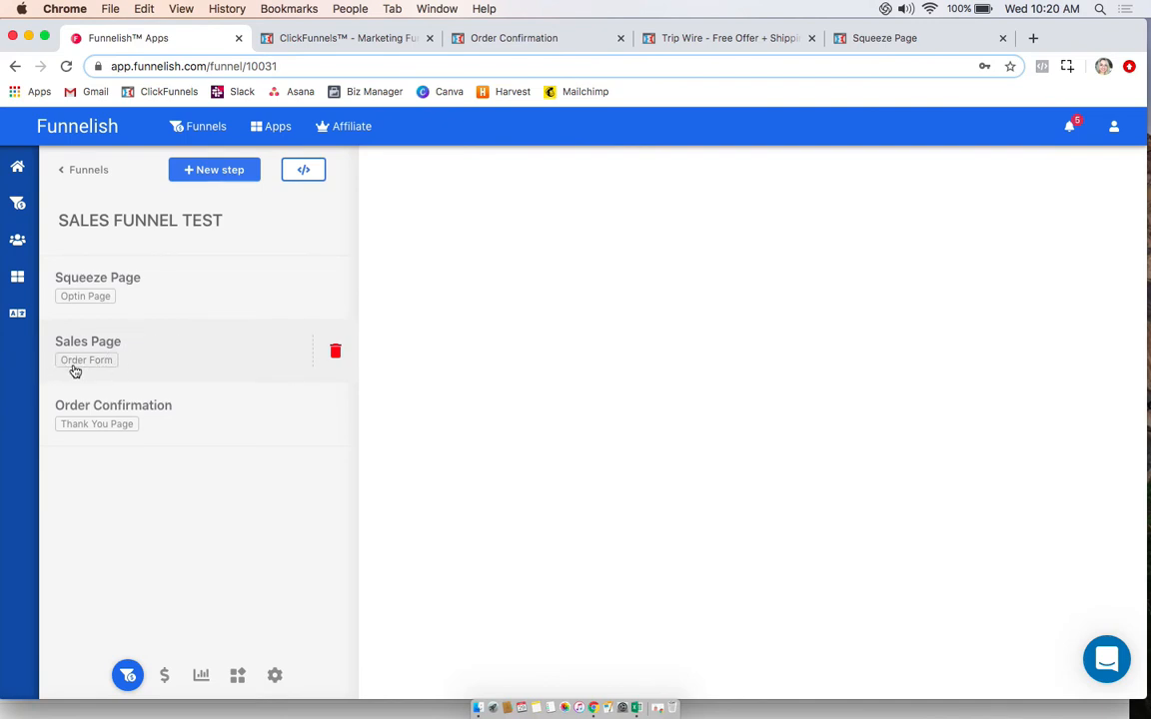
# Open the Sales Page step's details with its address and empty Products section
pyautogui.click(88, 339)
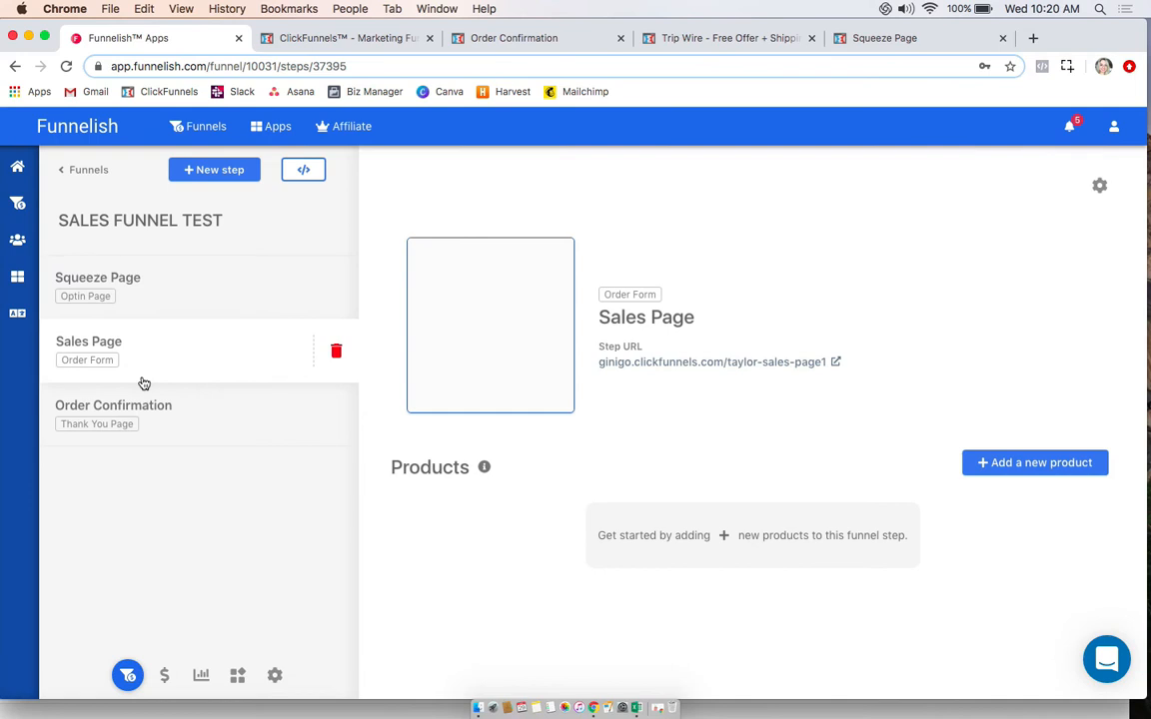
pyautogui.moveTo(531, 514)
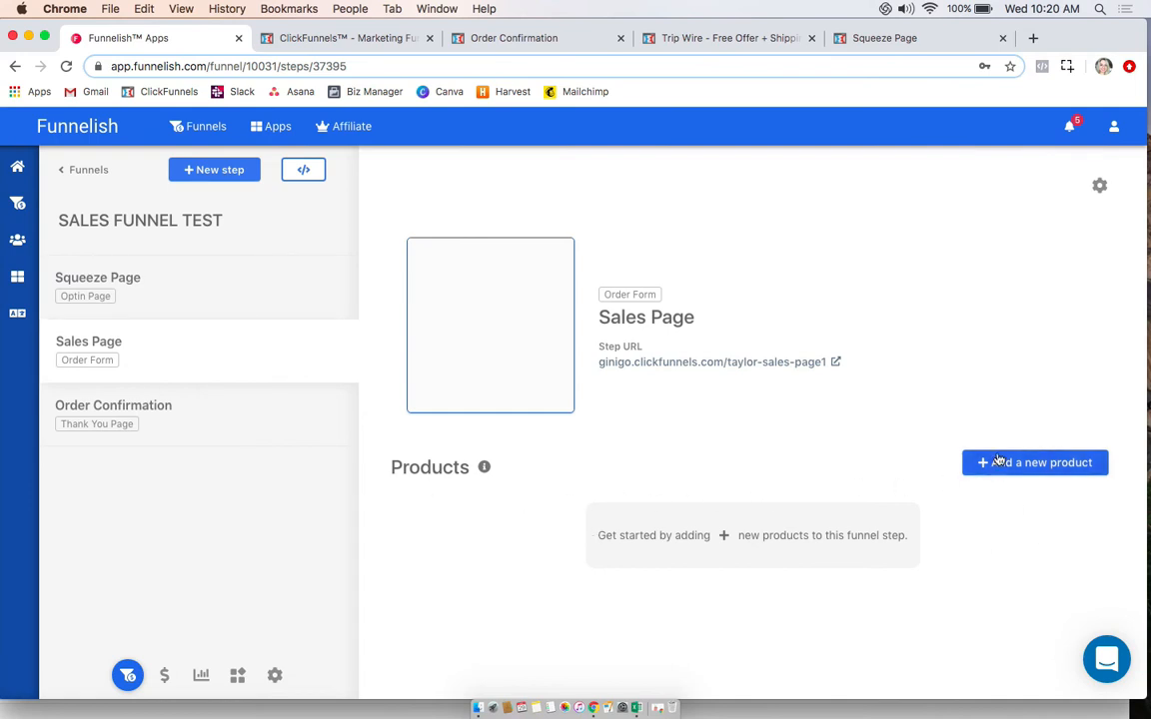
# Start a new one-time product for Sales Page and switch to ClickFunnels to check it
pyautogui.click(1035, 462)
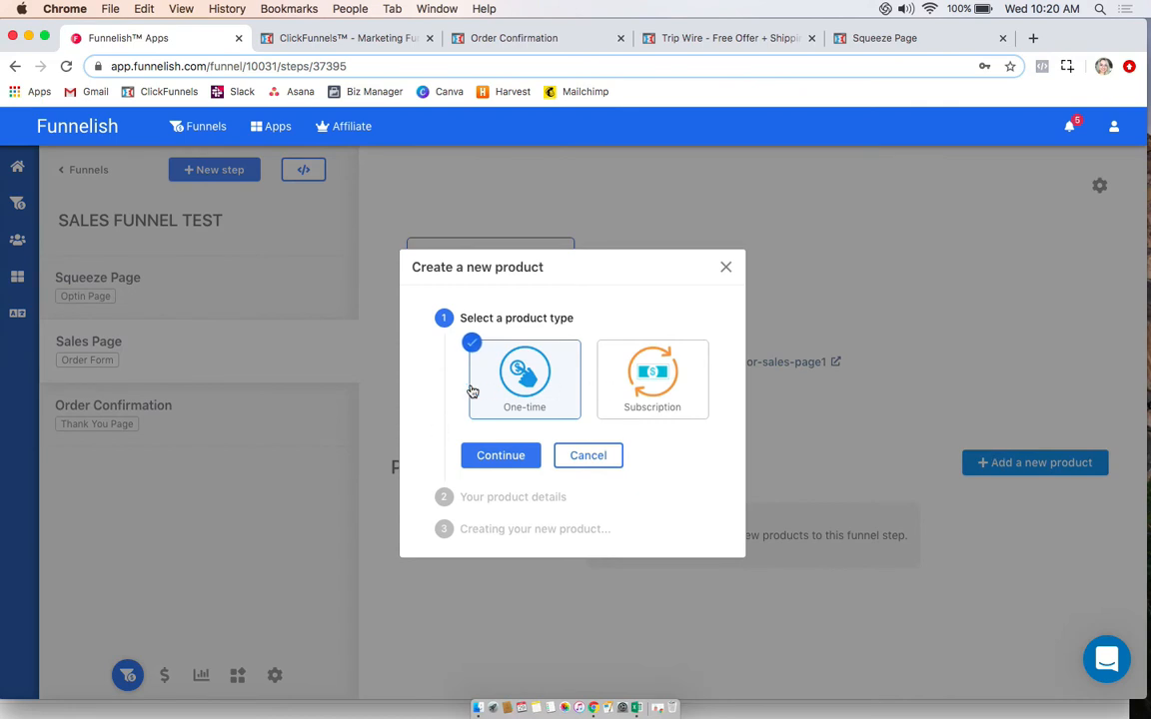
pyautogui.moveTo(699, 390)
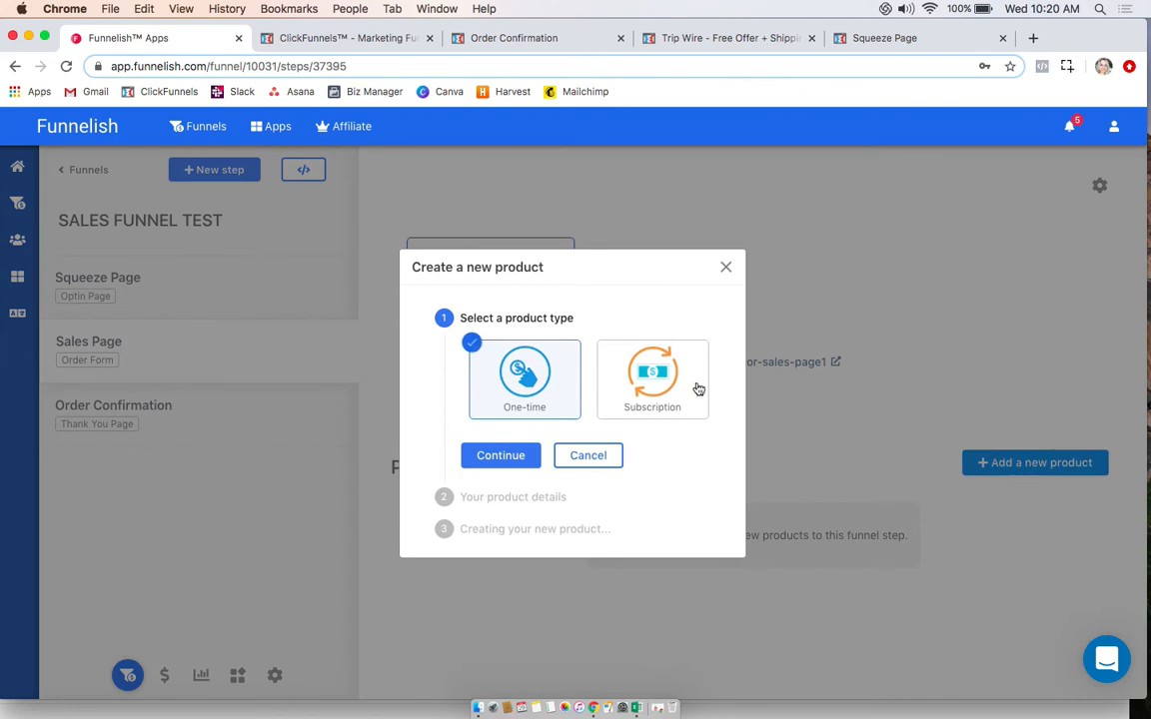
pyautogui.click(499, 456)
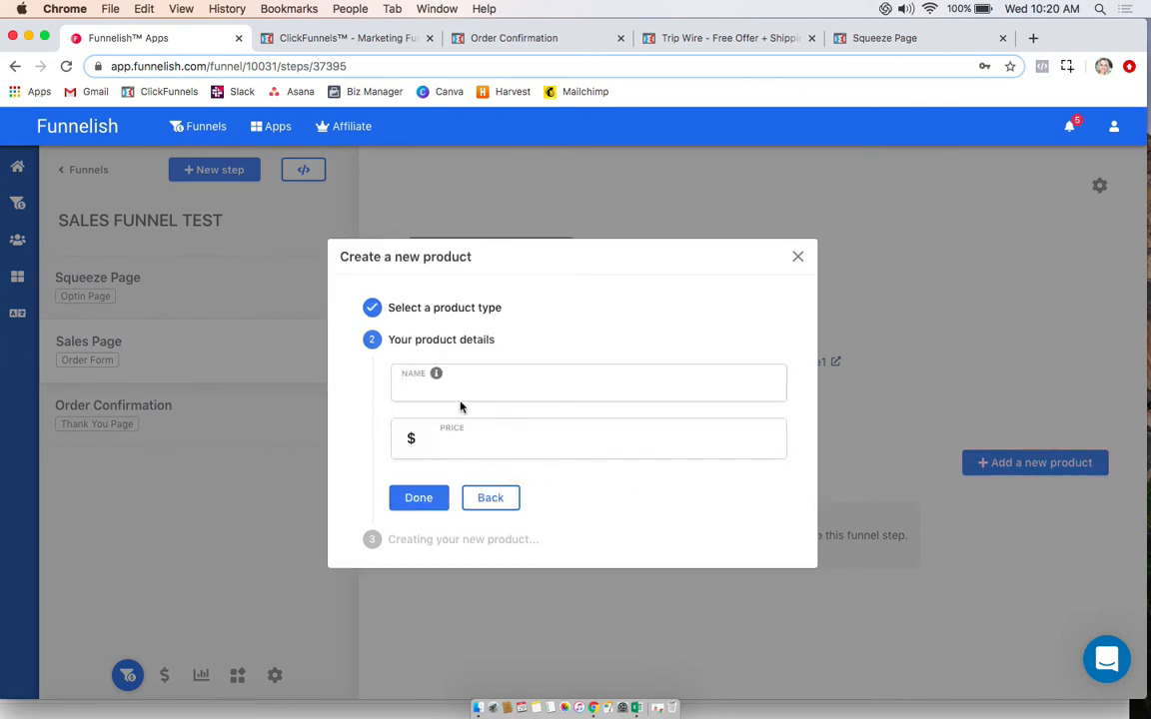
pyautogui.click(588, 384)
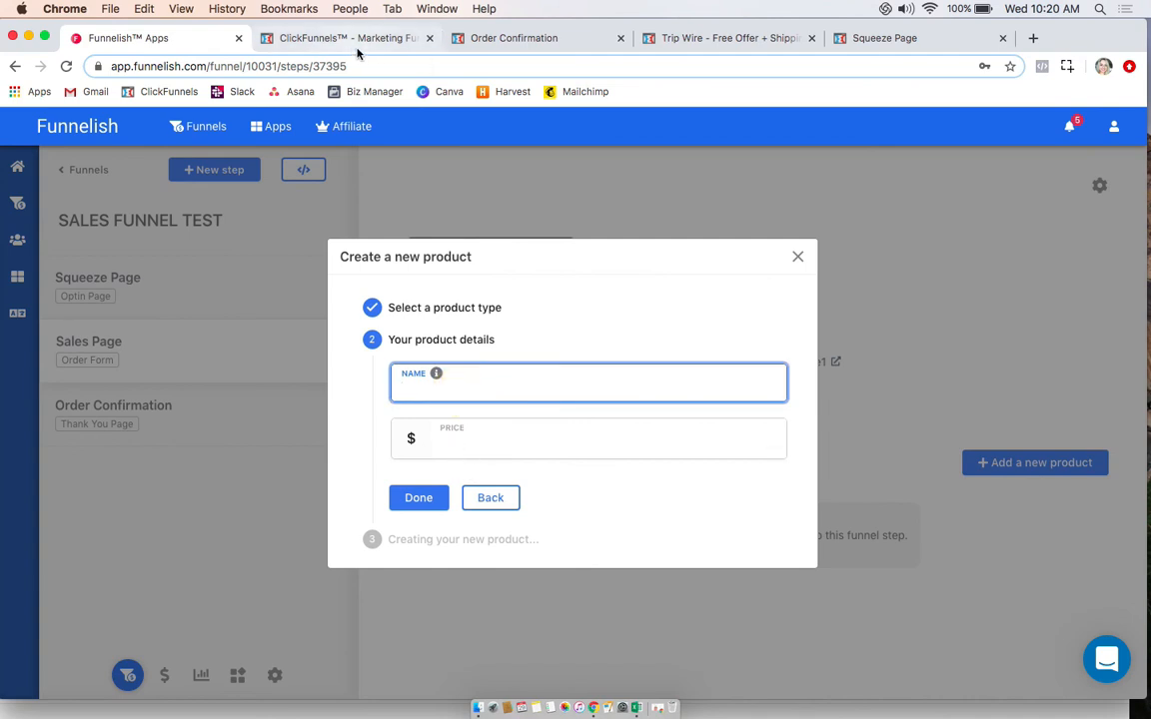
pyautogui.click(344, 38)
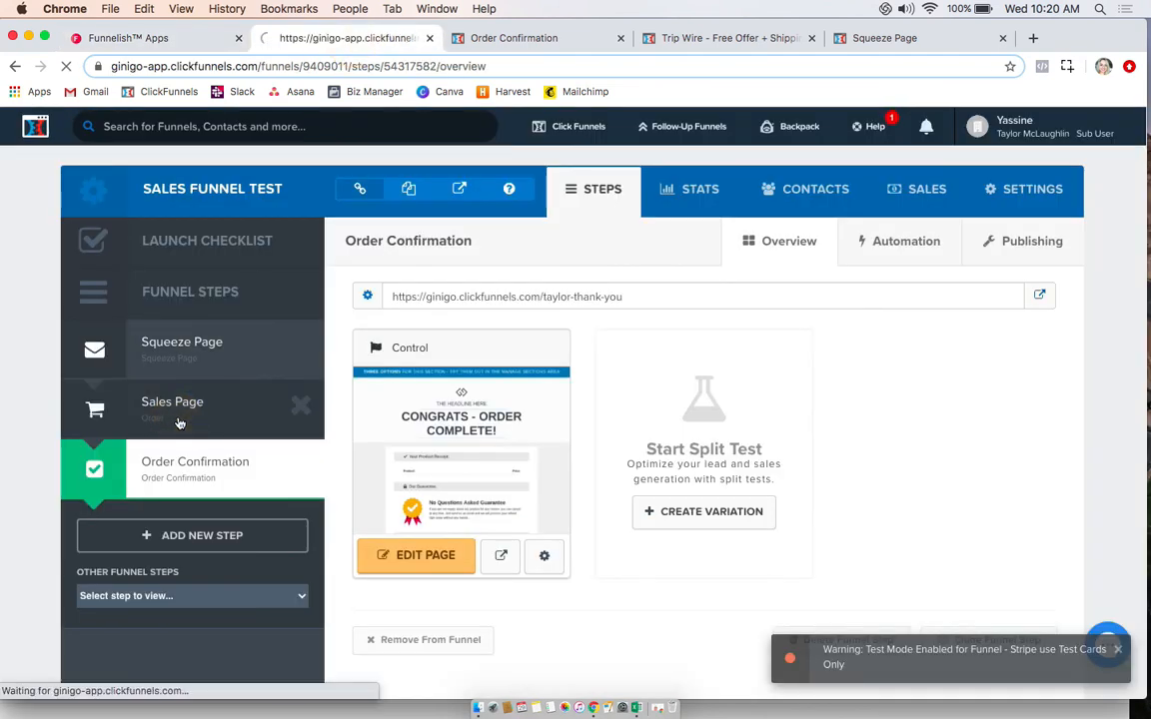
# Review the ClickFunnels Sales Page step, then enter Awesome Test Product priced 10
pyautogui.click(172, 410)
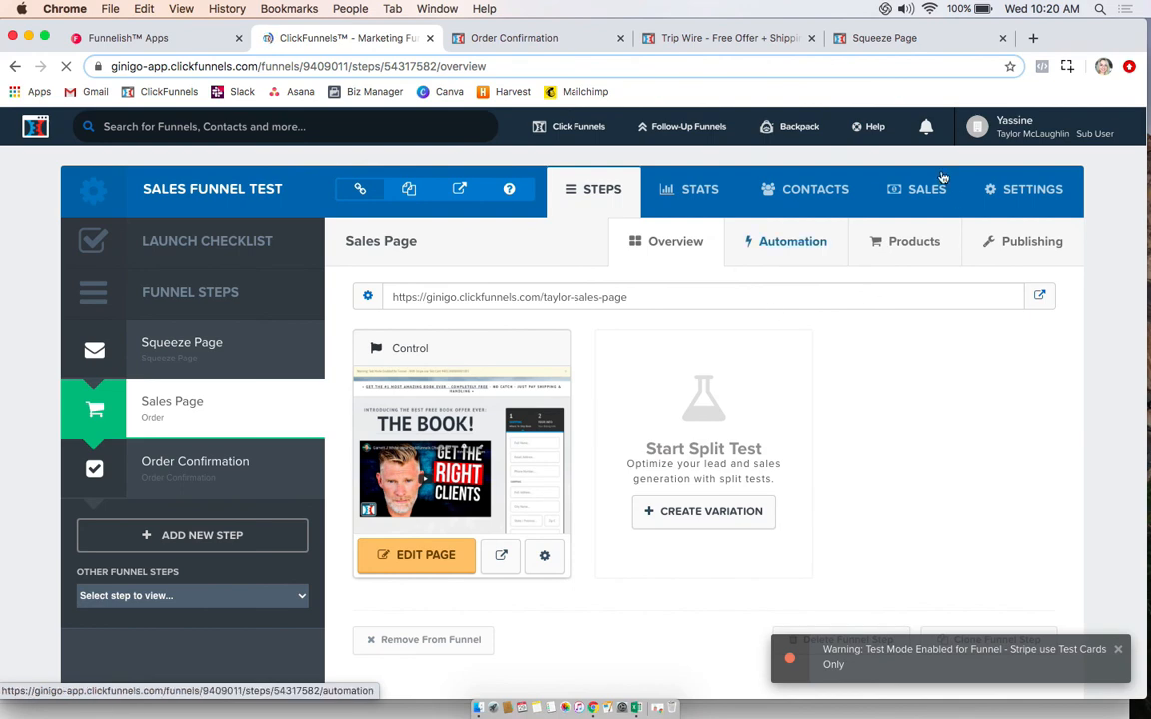
pyautogui.click(914, 240)
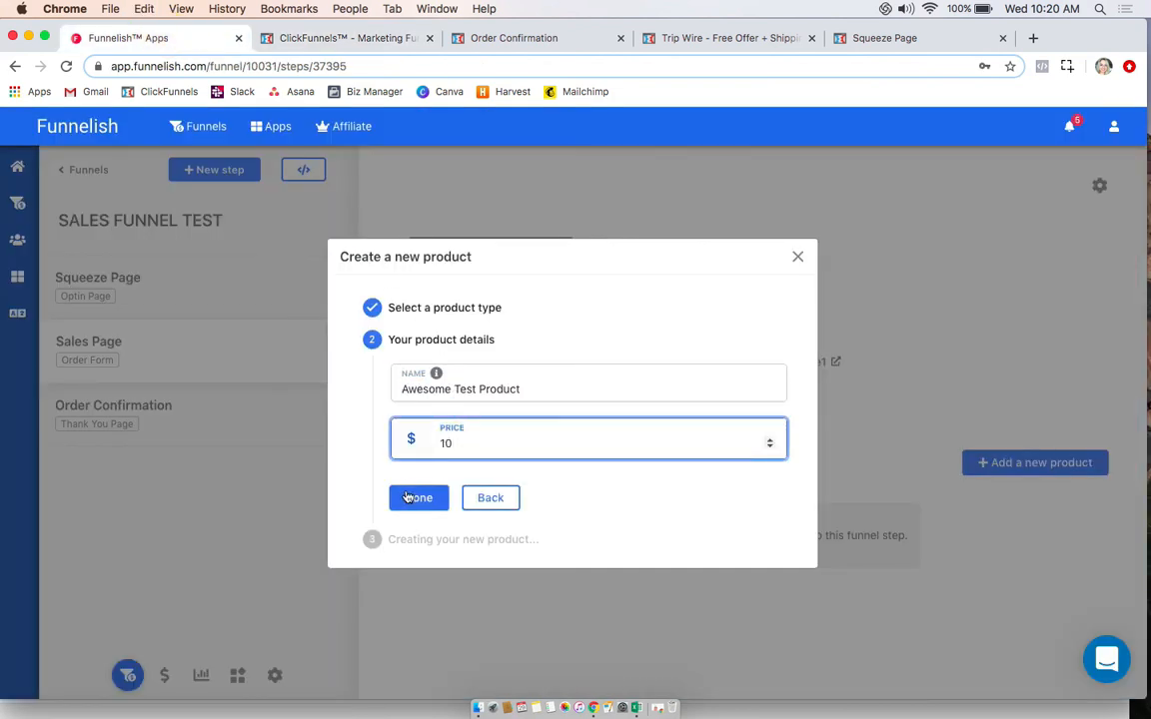
# Confirm creation of Awesome Test Product at $10.00 one-time and dismiss the progress dialog
pyautogui.click(418, 497)
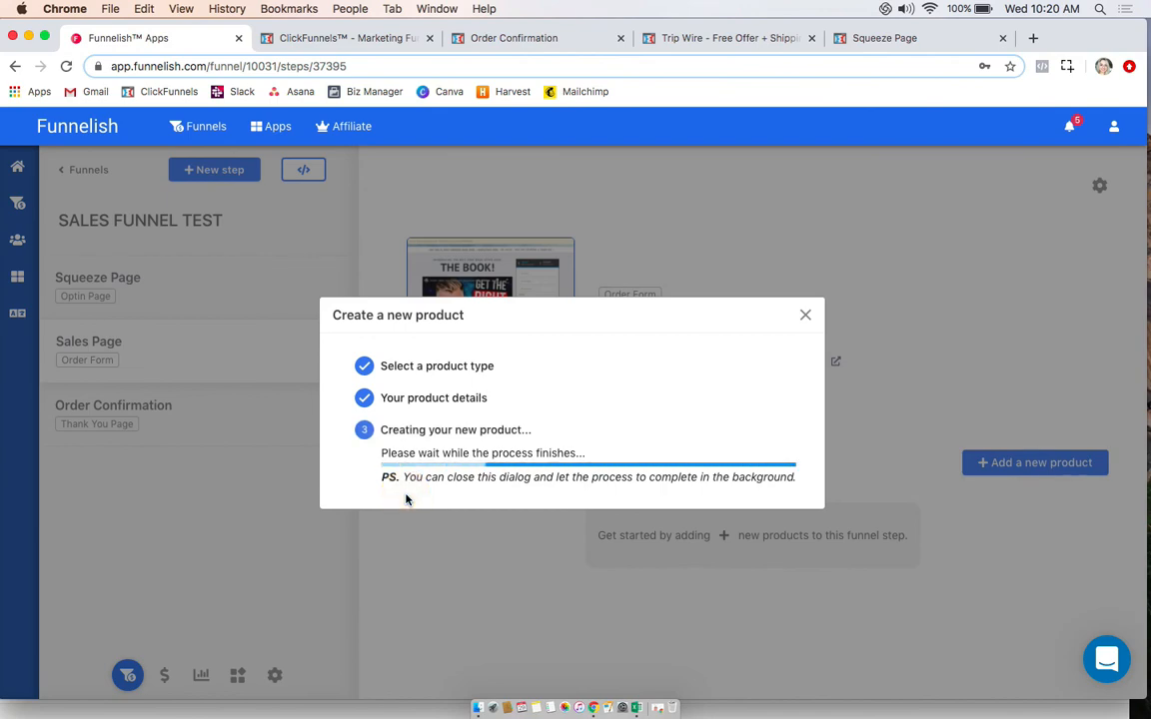
pyautogui.click(805, 315)
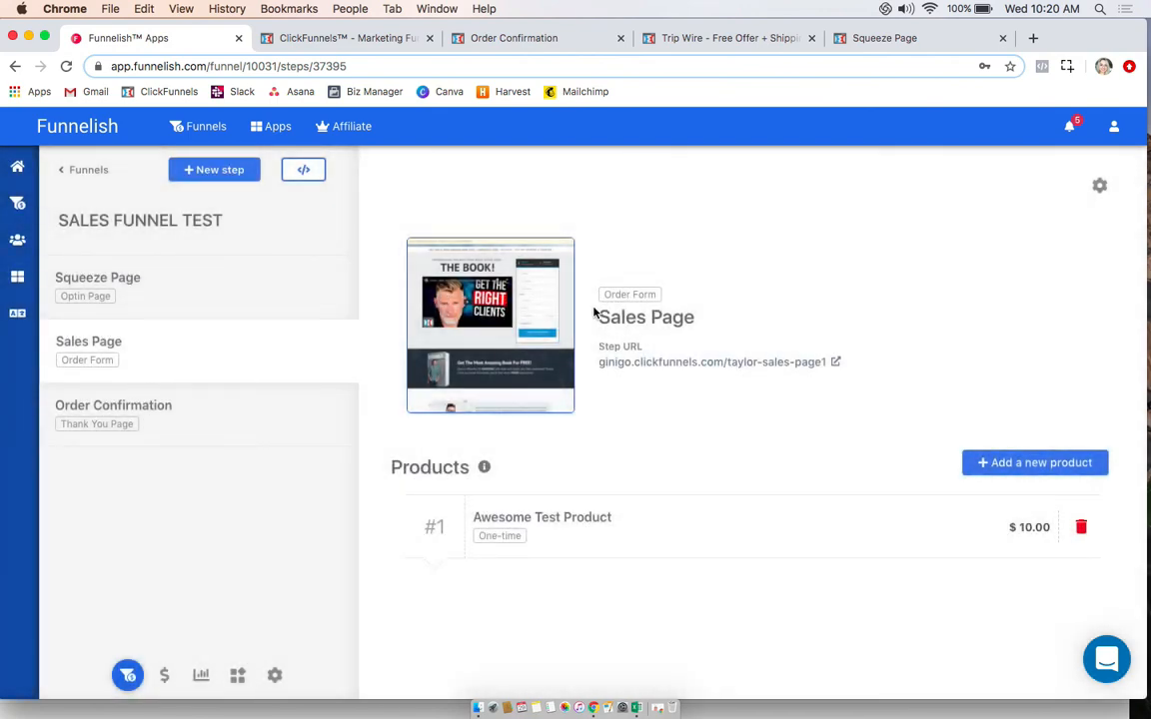